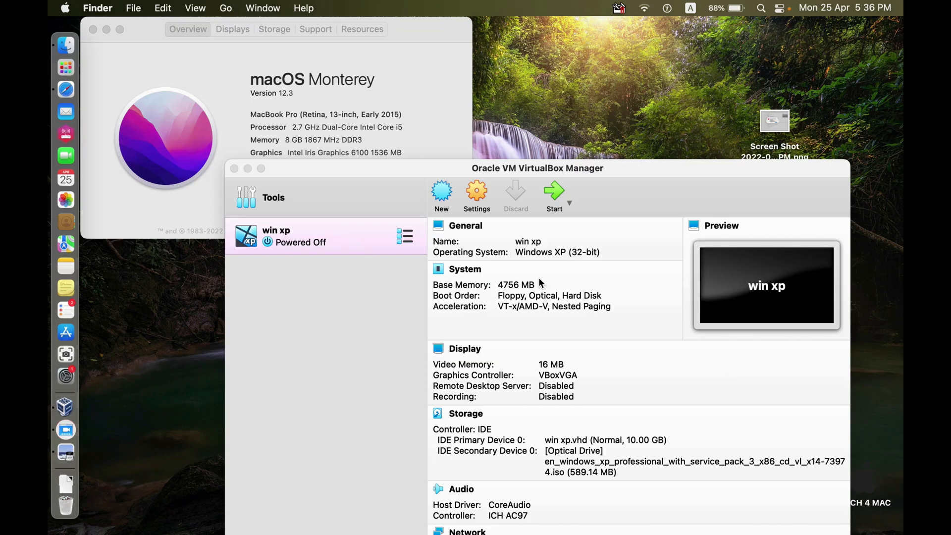
View the saved 'Kernel driver not installed (rc=-1908)' error screenshot in Preview.
left_click(537, 168)
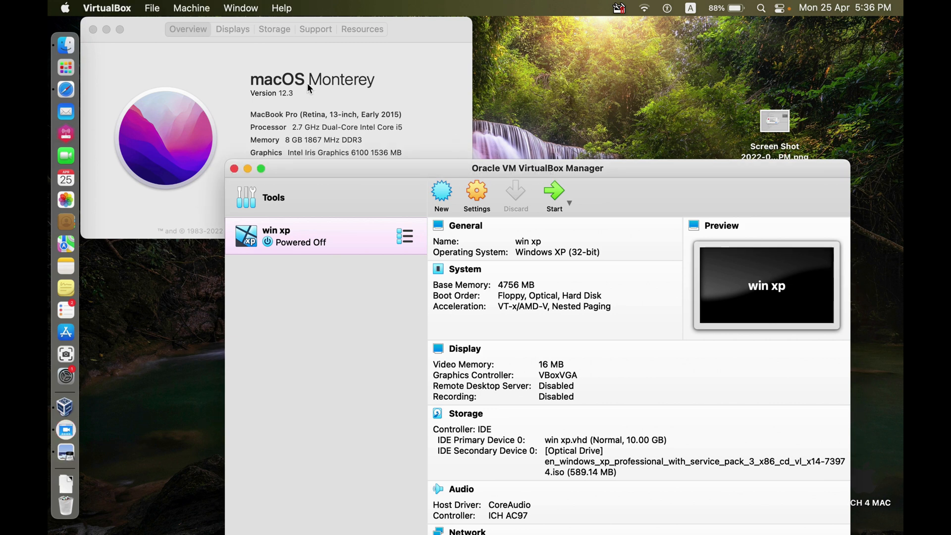
mouse_move(420, 313)
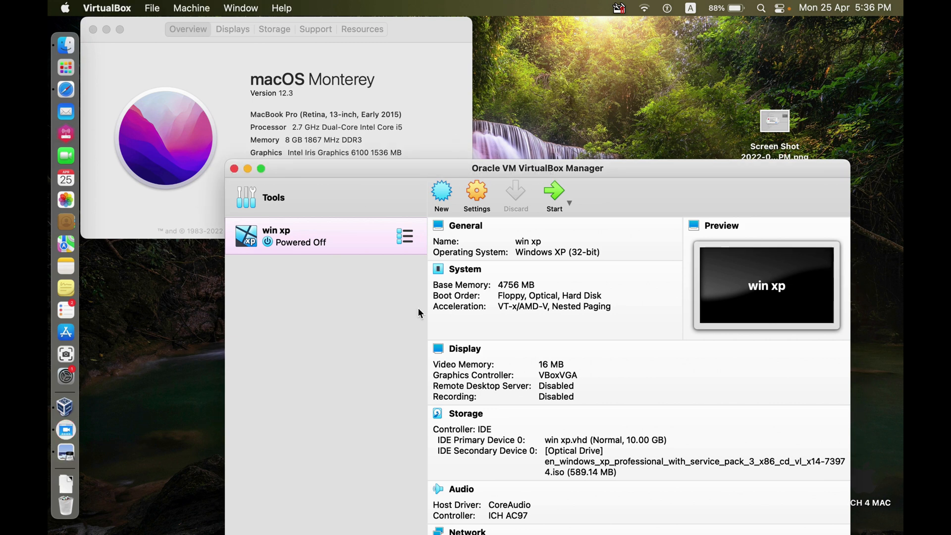
left_click(774, 119)
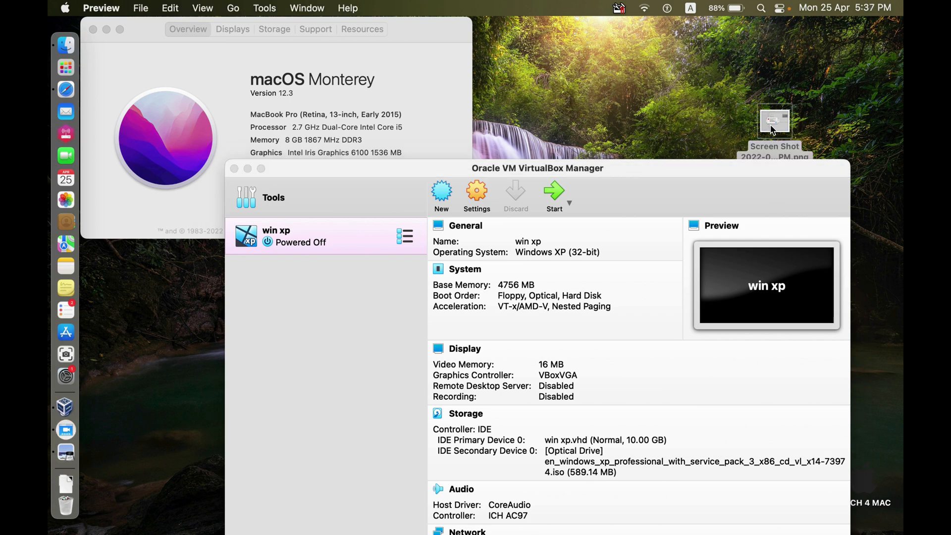
left_click(553, 193)
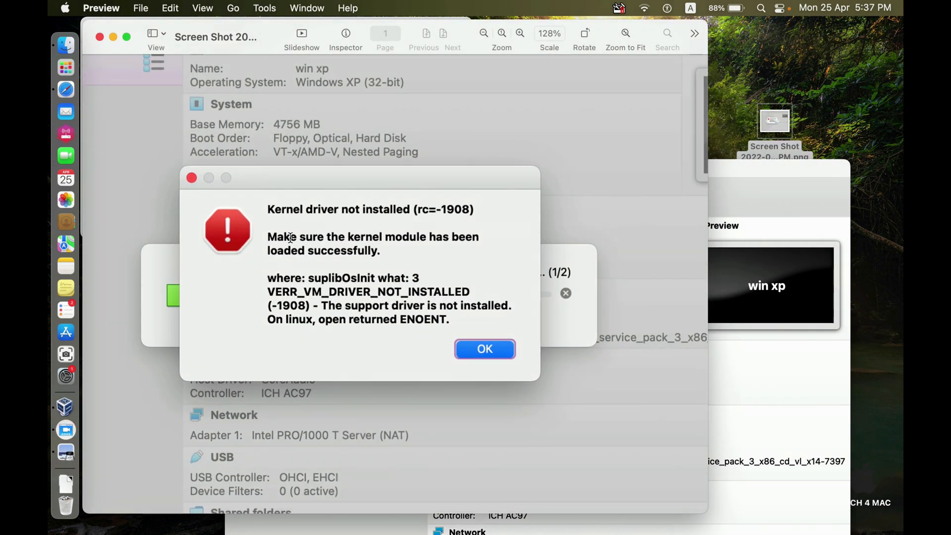
mouse_move(432, 230)
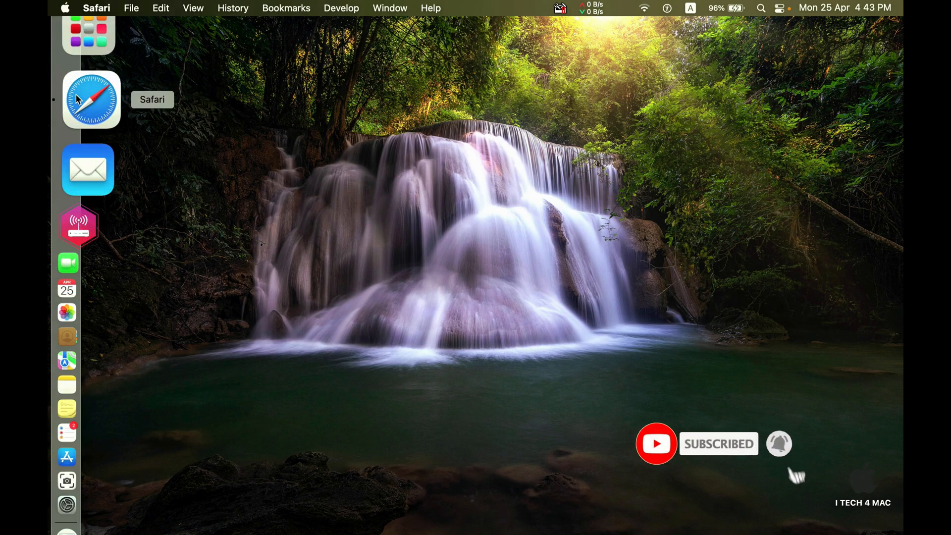
Go to the virtualbox.org Downloads page in Safari.
left_click(91, 99)
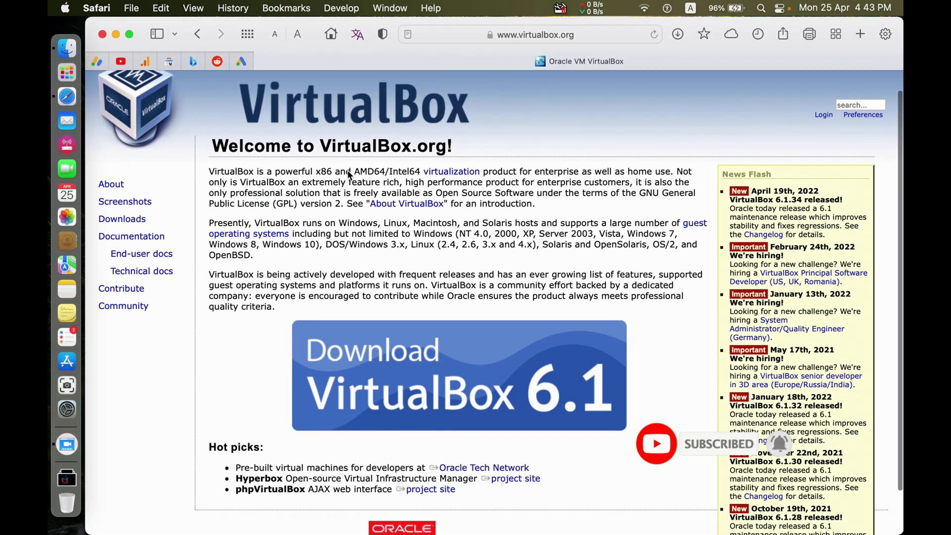
left_click(122, 169)
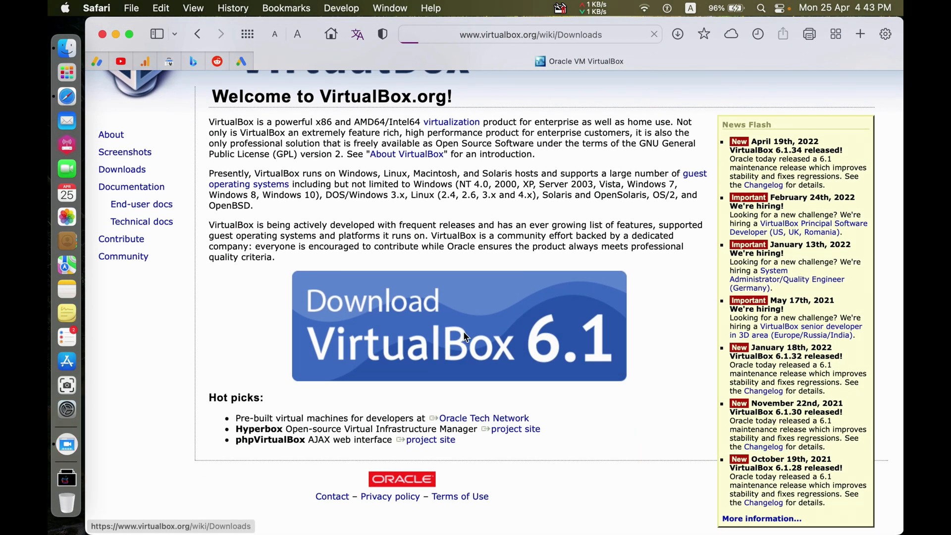
left_click(458, 326)
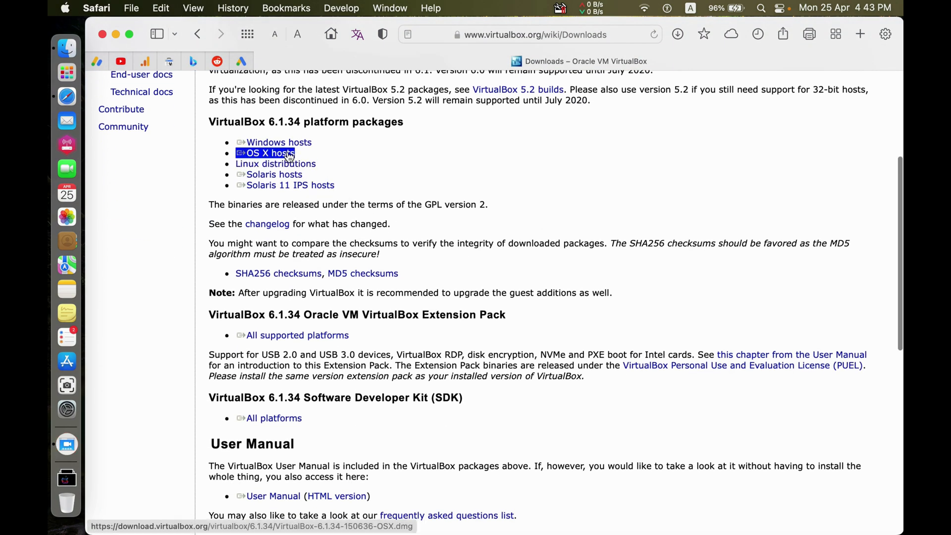
Download the VirtualBox 6.1.34 OS X hosts package and the Extension Pack.
left_click(271, 152)
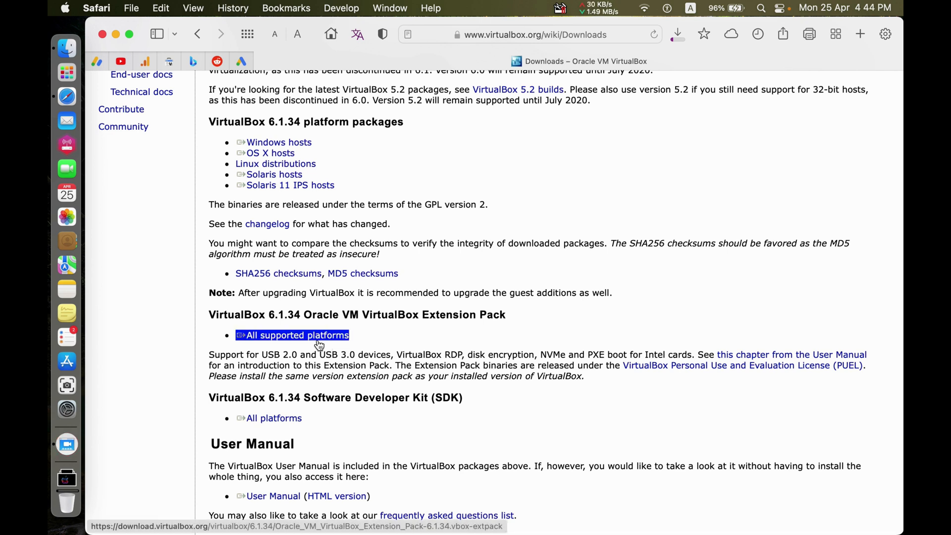
left_click(296, 335)
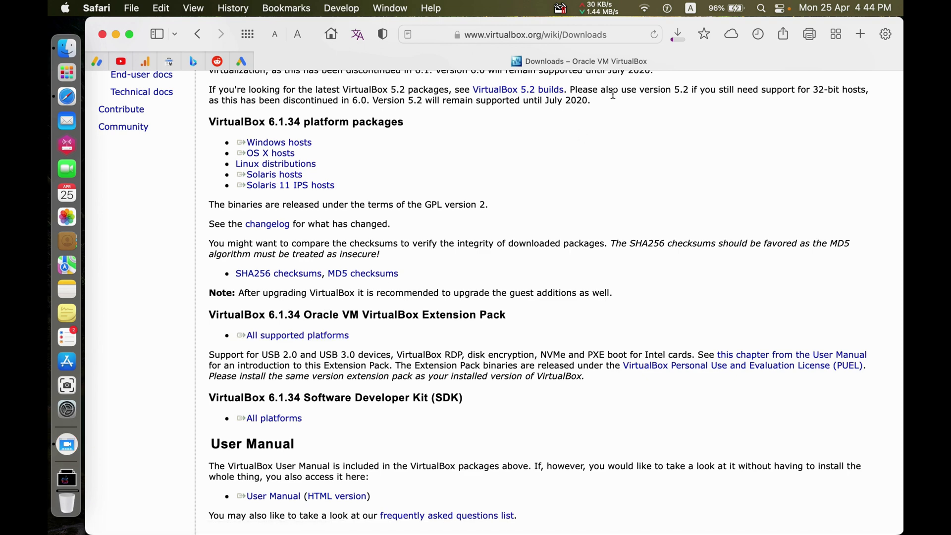
left_click(676, 33)
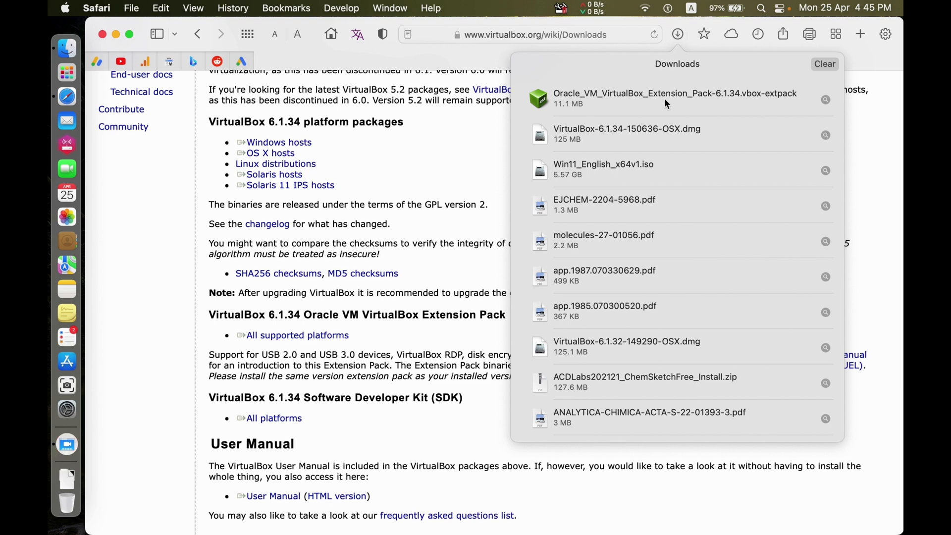
left_click(626, 134)
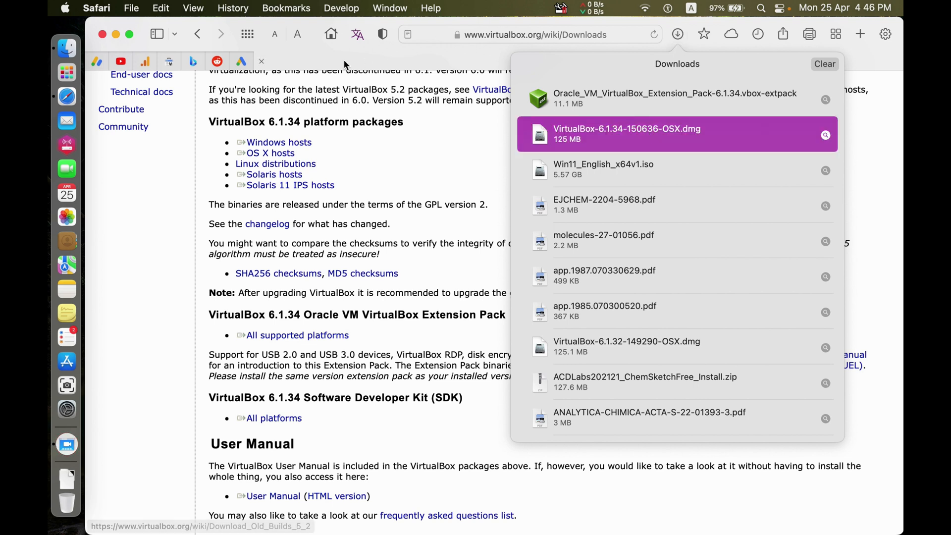
Run VirtualBox.pkg from the disk image through Installer and acknowledge the system extension notice.
double_click(626, 133)
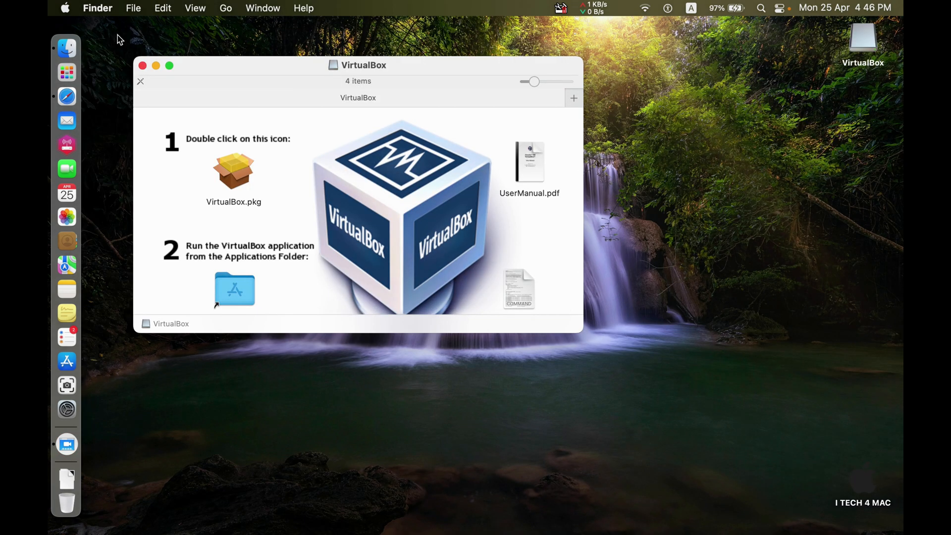
left_click(234, 171)
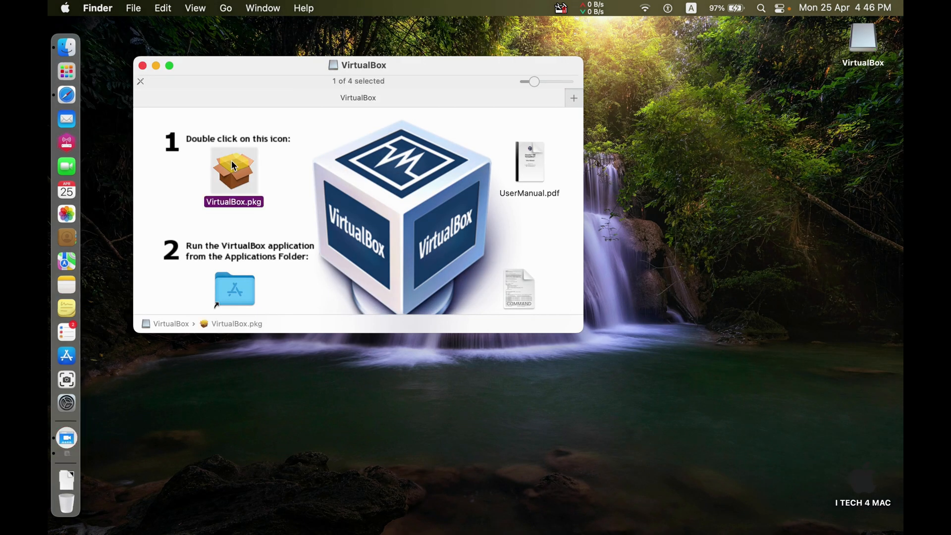
double_click(234, 170)
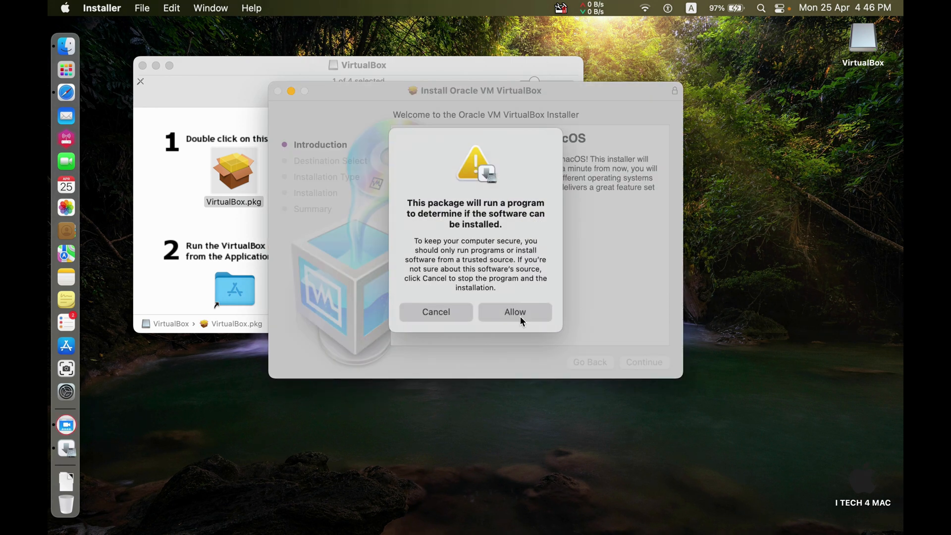
left_click(514, 311)
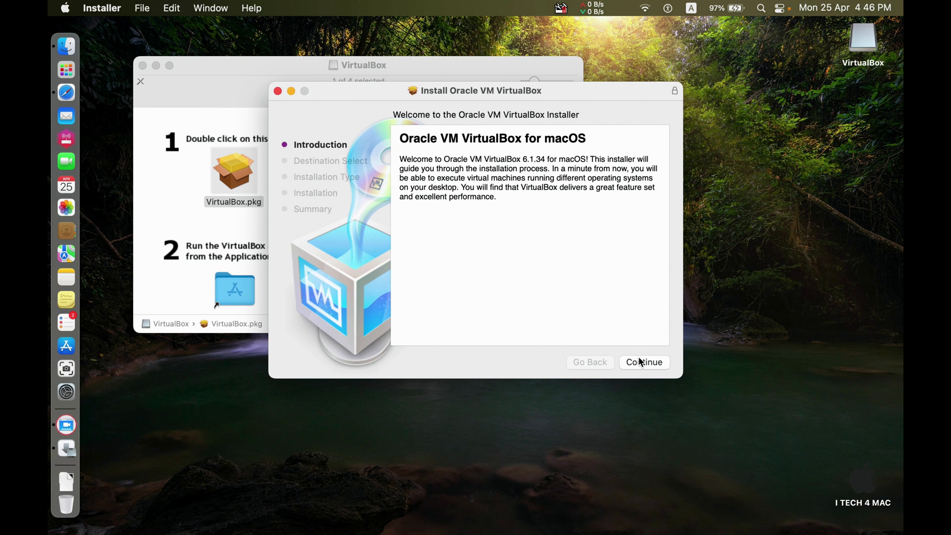
left_click(644, 363)
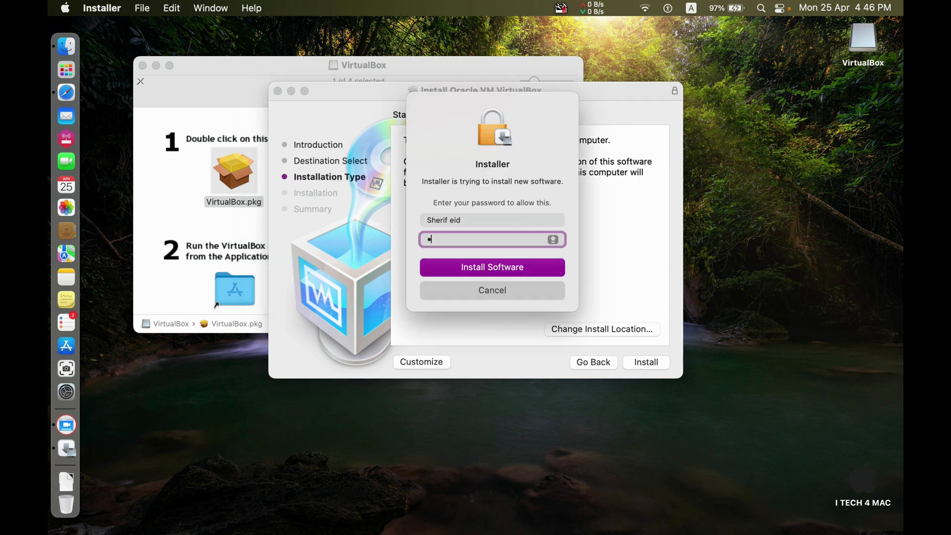
left_click(493, 267)
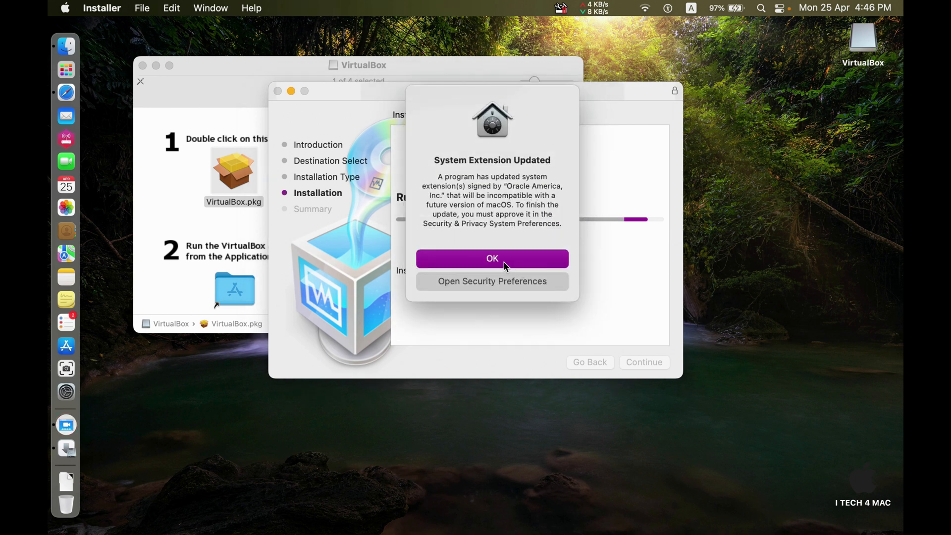
left_click(491, 258)
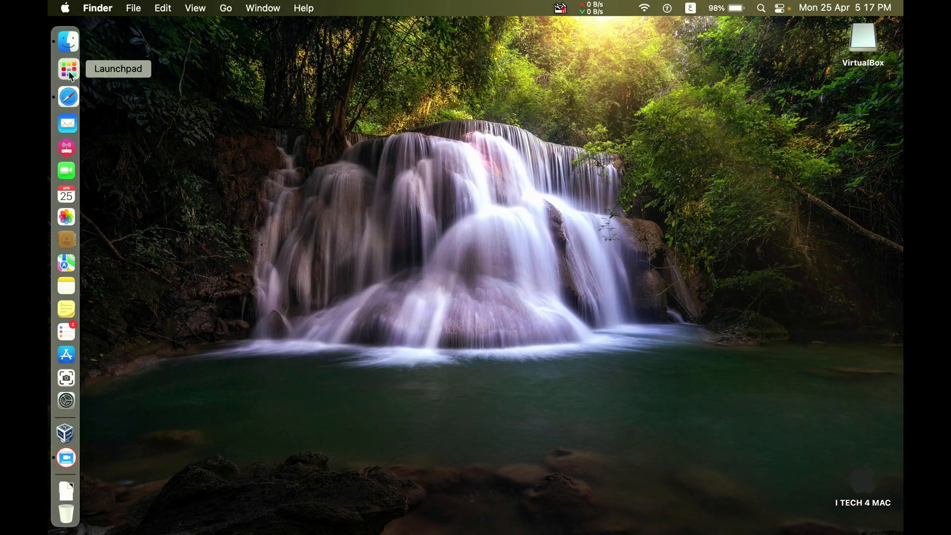
Launch VirtualBox and show the Extensions preferences with its empty package list.
left_click(66, 69)
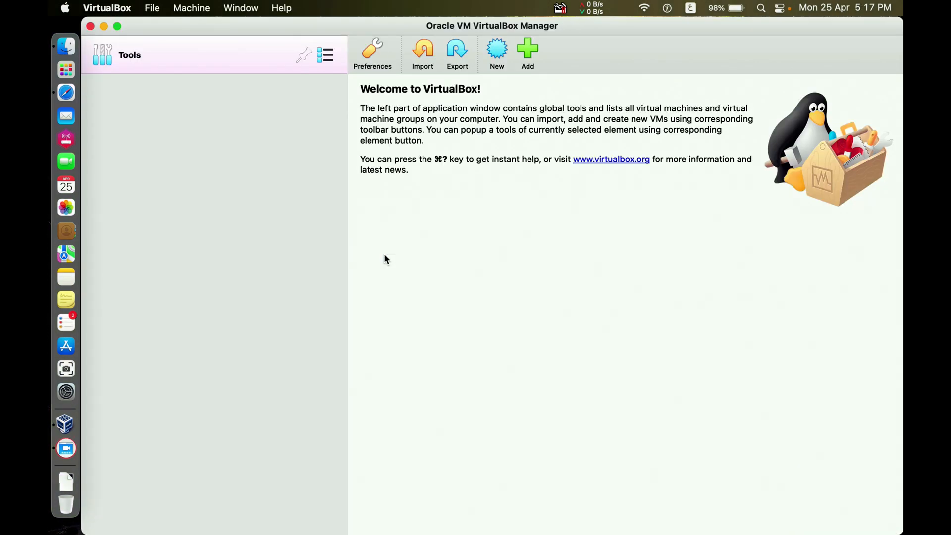
left_click(372, 54)
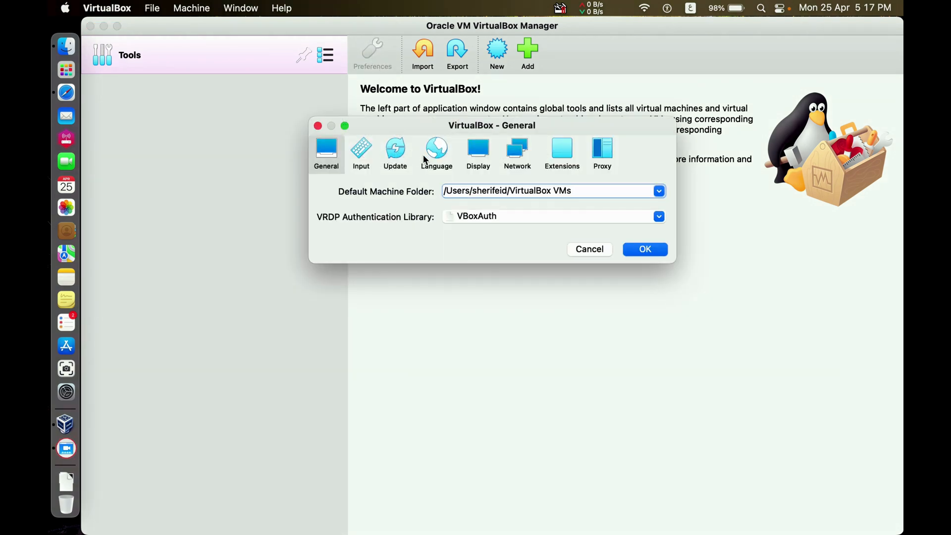
left_click(561, 151)
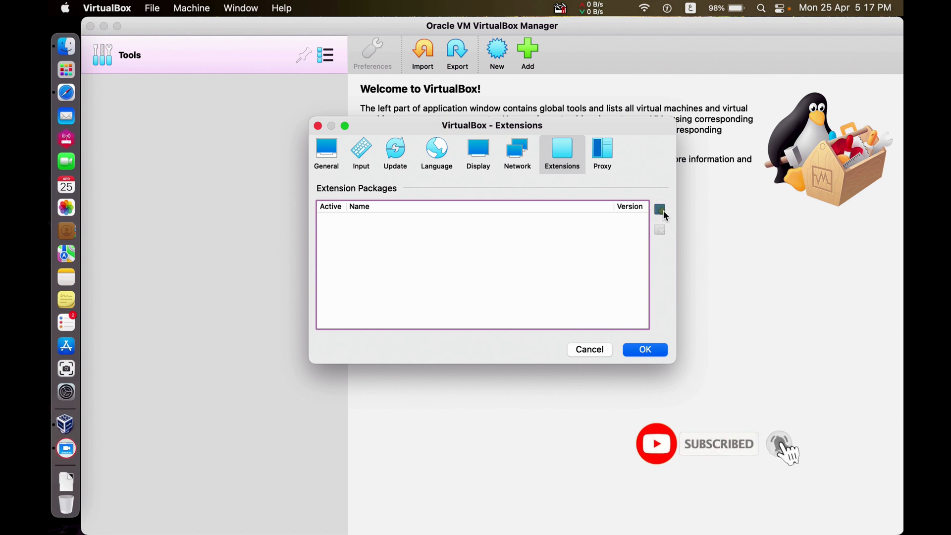
Add the downloaded Oracle Extension Pack file, accept its license and complete the install.
left_click(660, 210)
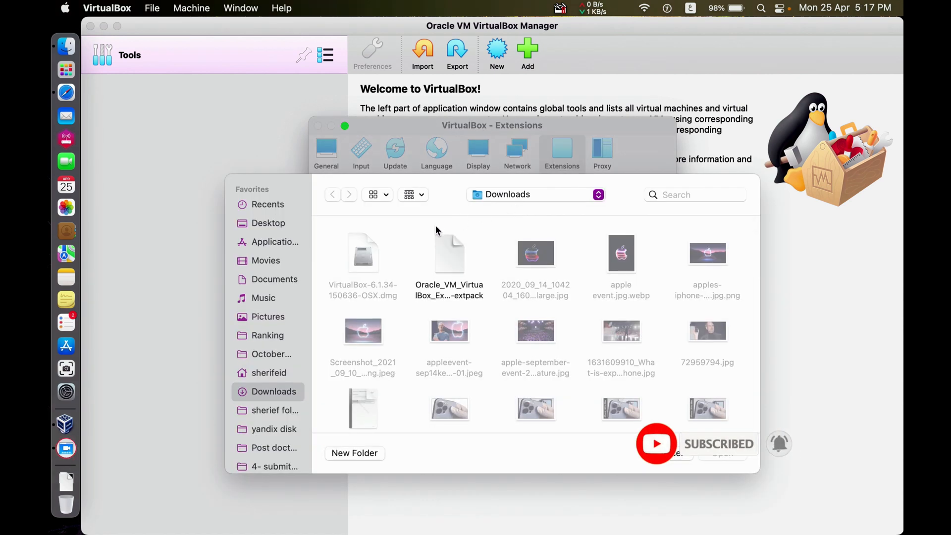
left_click(449, 252)
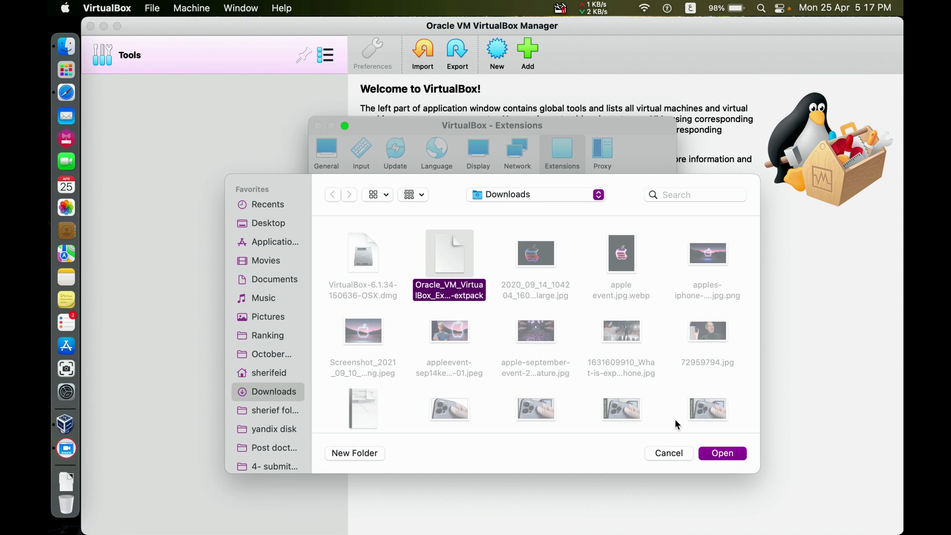
left_click(721, 452)
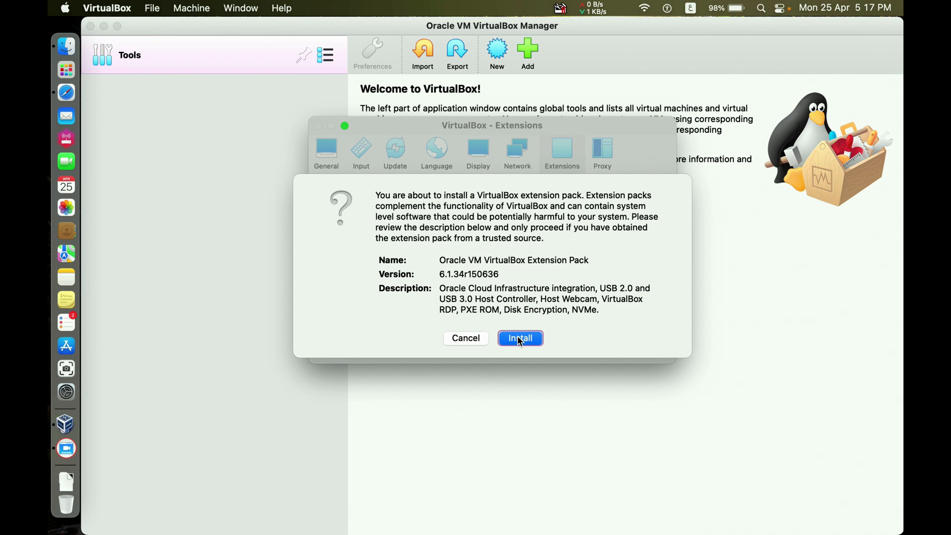
left_click(518, 338)
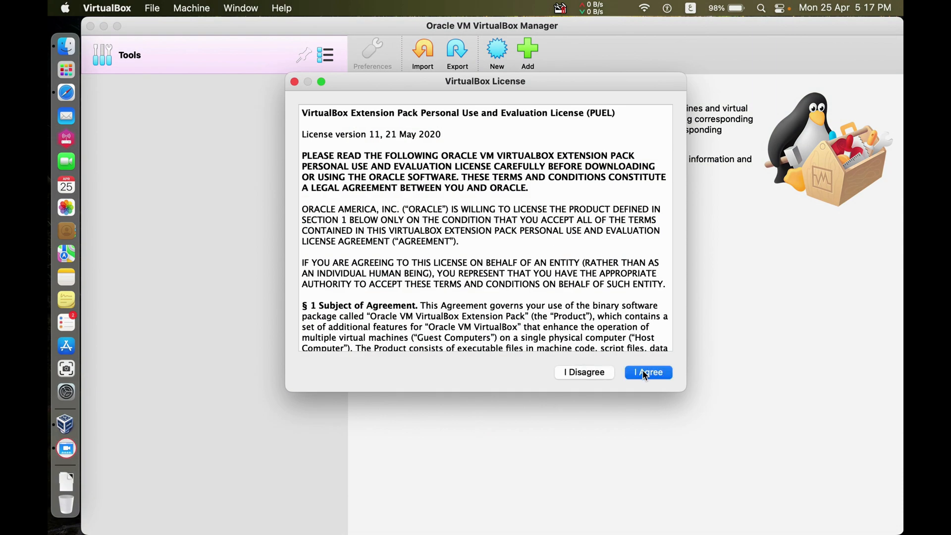
left_click(648, 371)
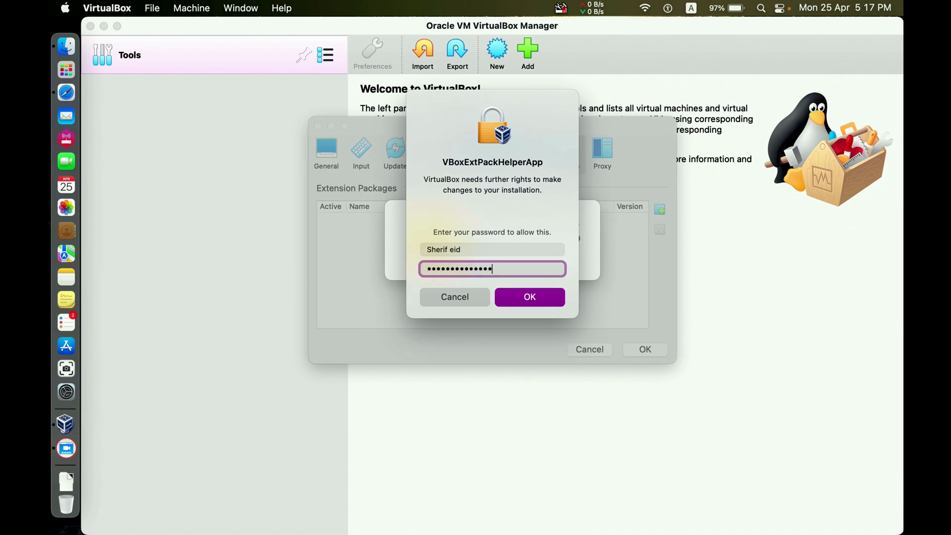
left_click(528, 296)
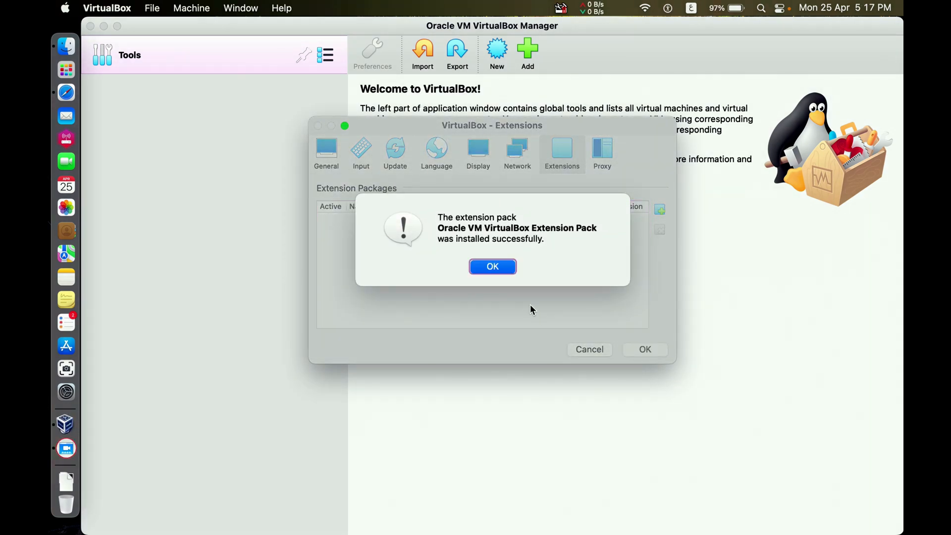
left_click(492, 266)
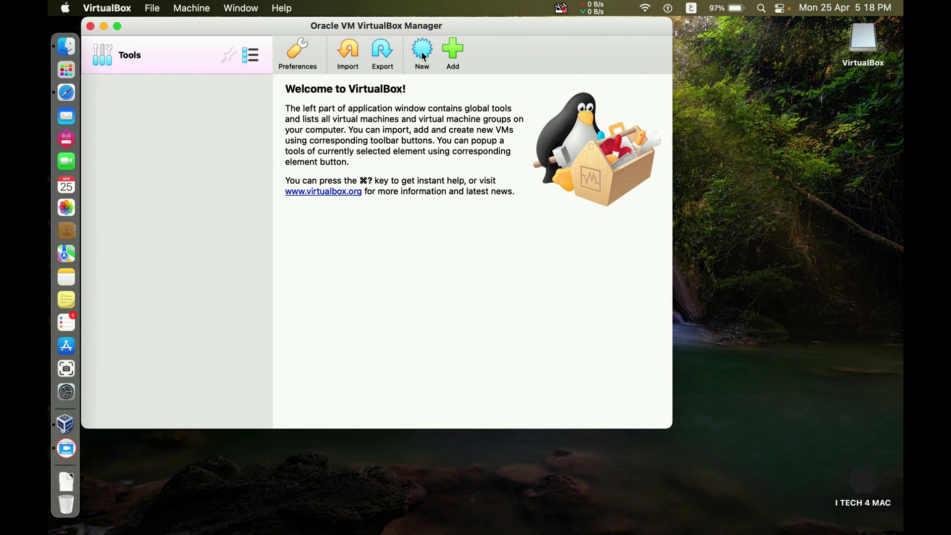
Name the new machine win xp, version Windows XP (32-bit), with 4756 MB memory.
left_click(422, 51)
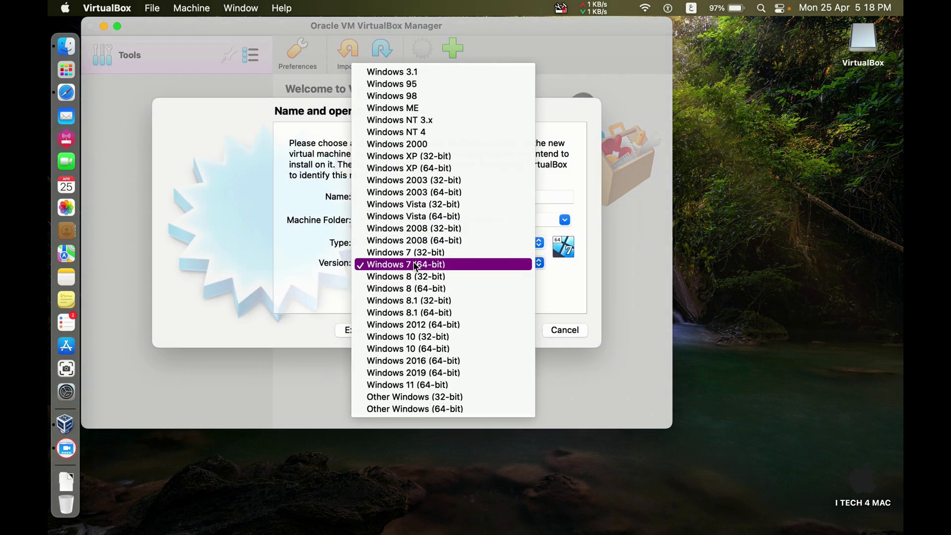
mouse_move(409, 169)
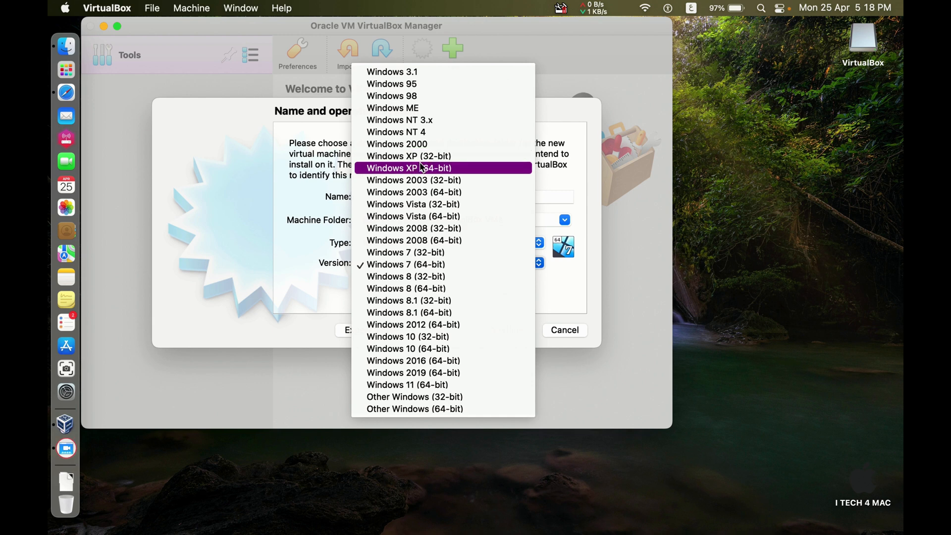
left_click(409, 168)
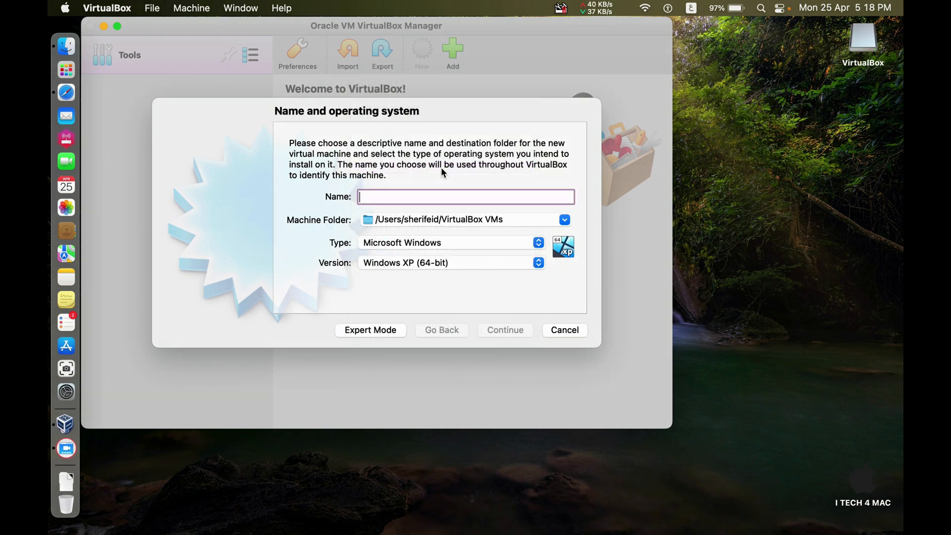
type("win xp")
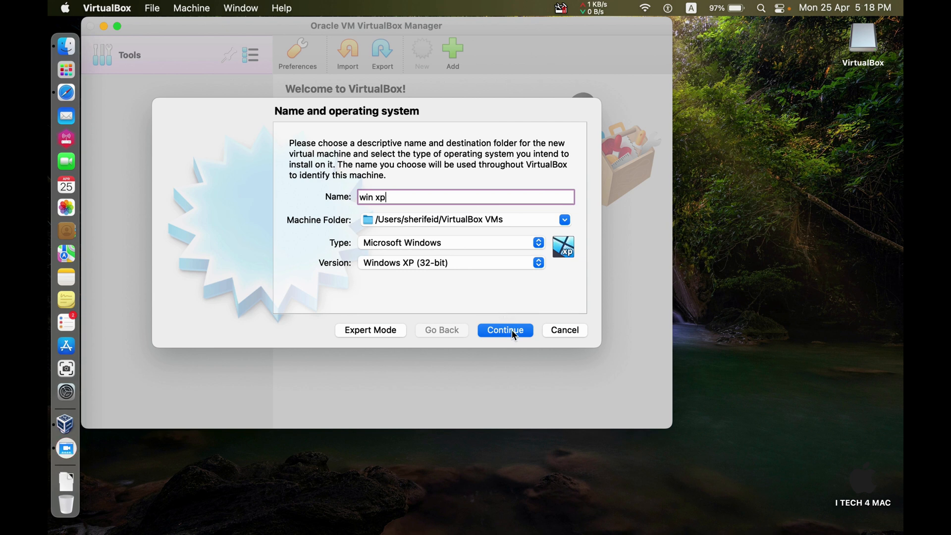
left_click(504, 330)
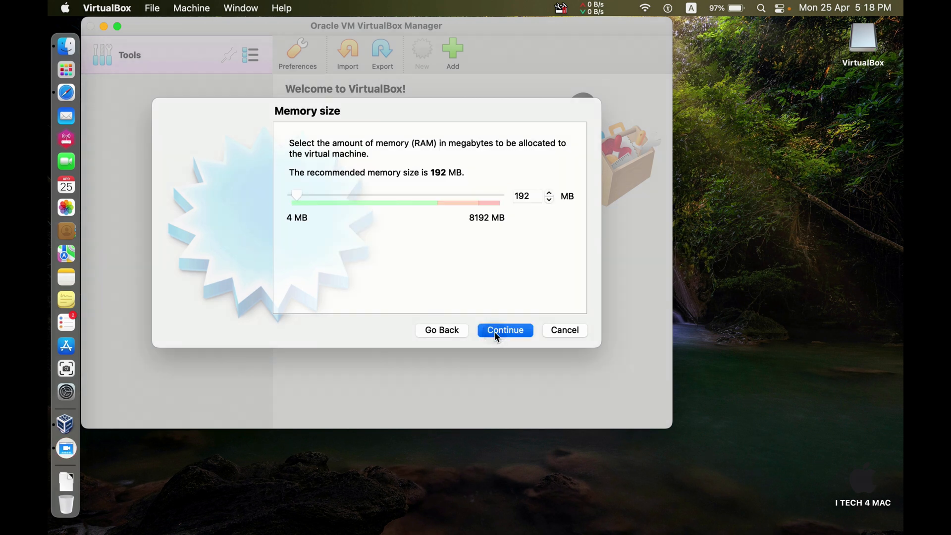
left_click_drag(296, 195, 407, 195)
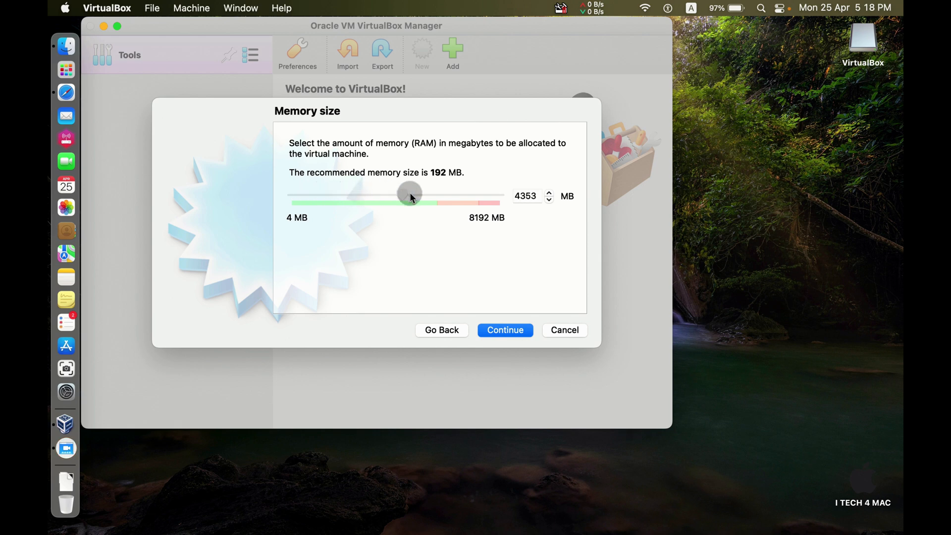
left_click_drag(409, 193, 413, 195)
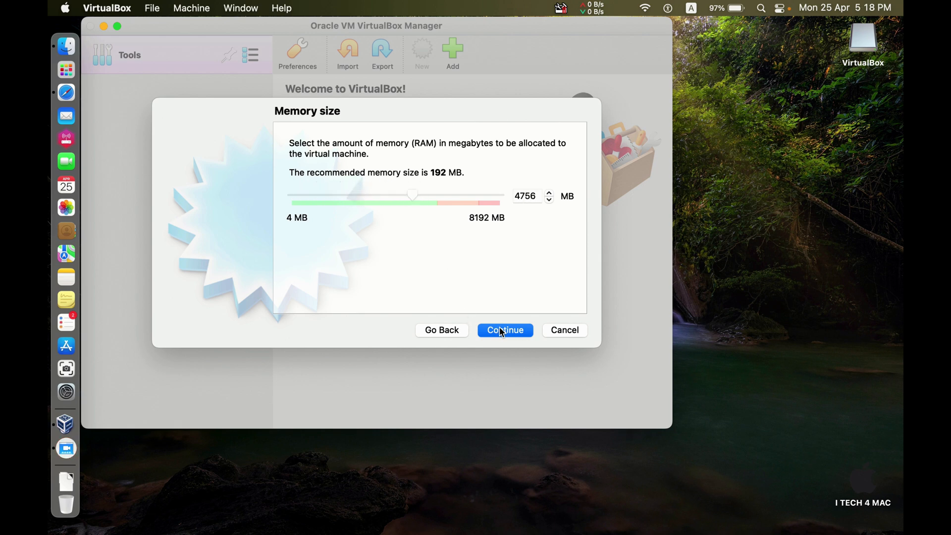
Create a dynamically allocated 10 GB VHD disk and finish creating the machine.
left_click(504, 330)
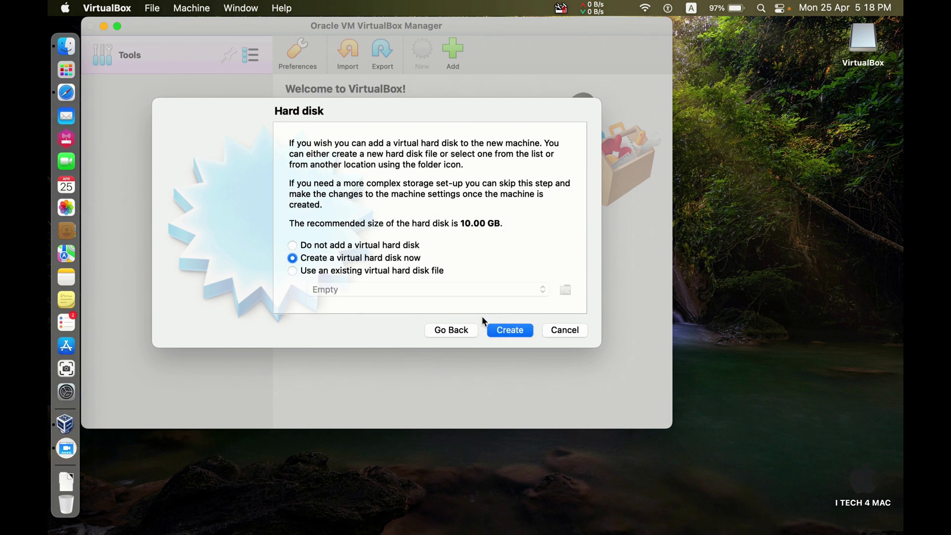
left_click(509, 329)
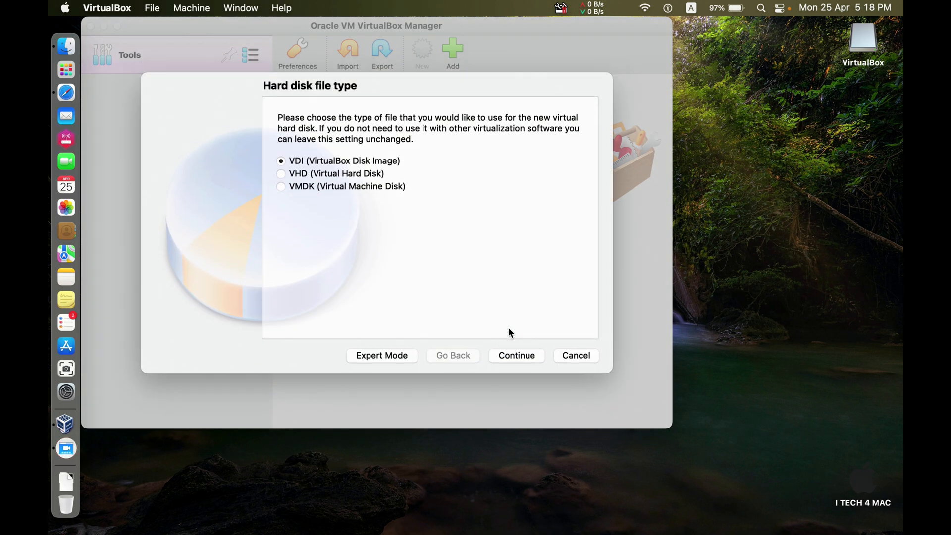
left_click(280, 174)
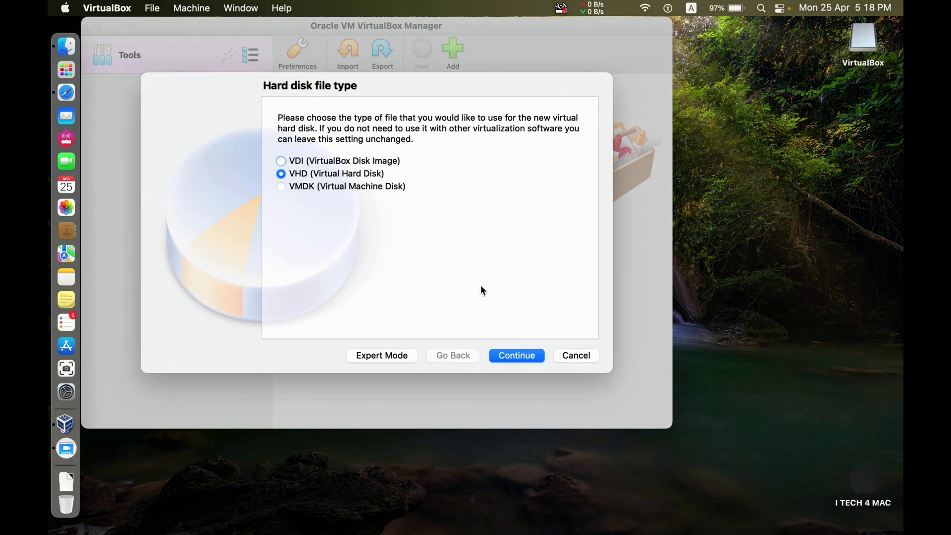
left_click(515, 355)
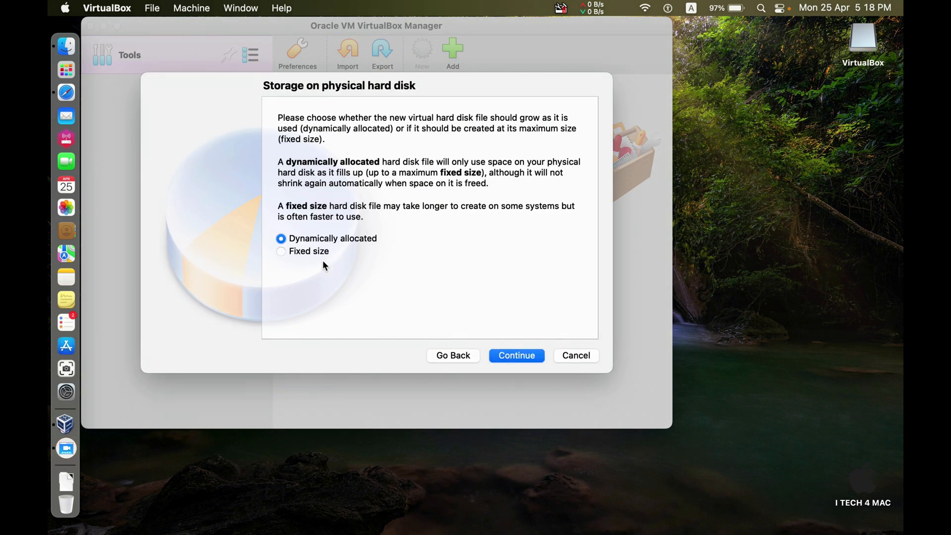
left_click(515, 354)
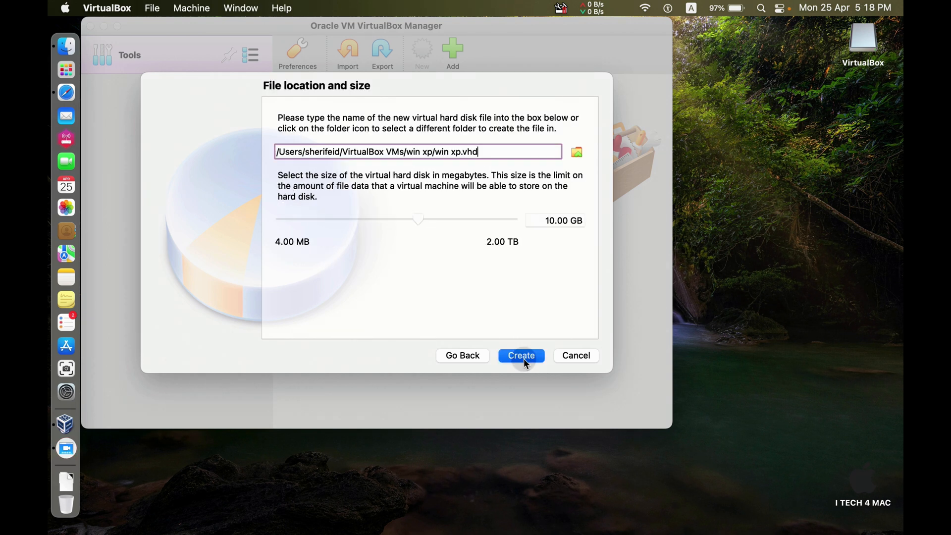
mouse_move(513, 345)
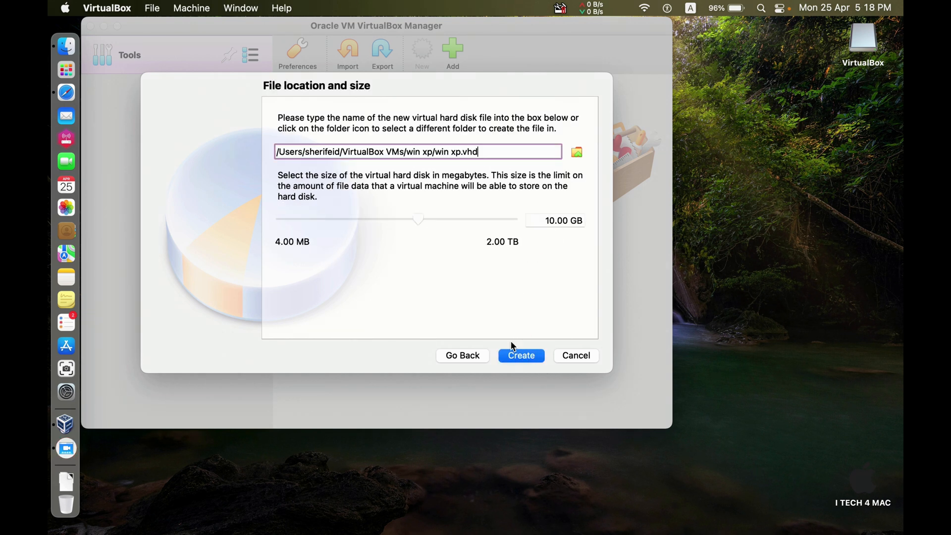
left_click(520, 355)
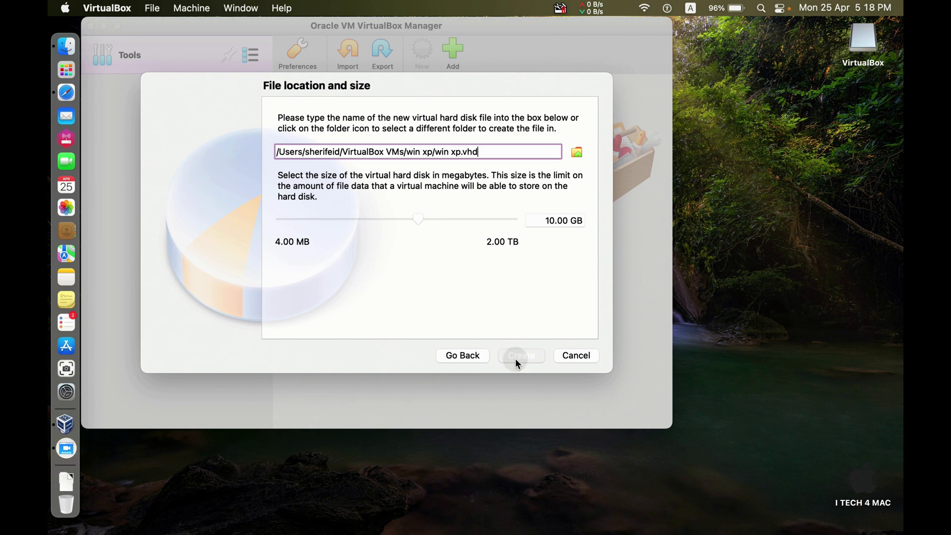
left_click(520, 356)
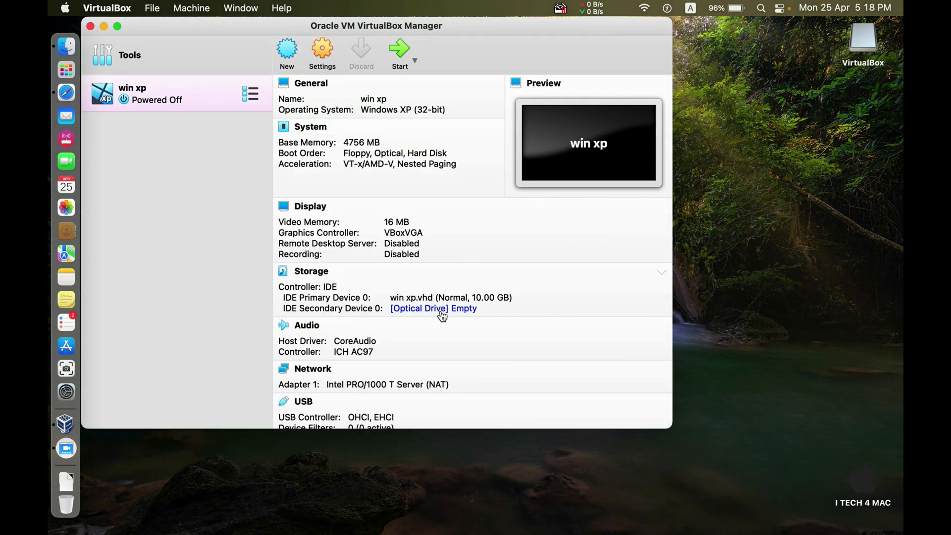
Load the en_windows_xp_professional SP3 ISO into the machine's empty optical drive.
left_click(433, 308)
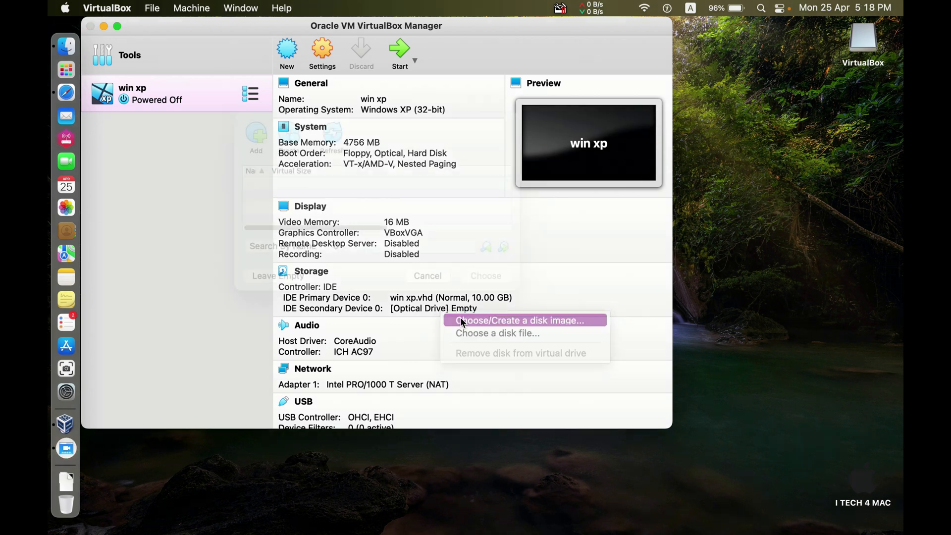
left_click(518, 320)
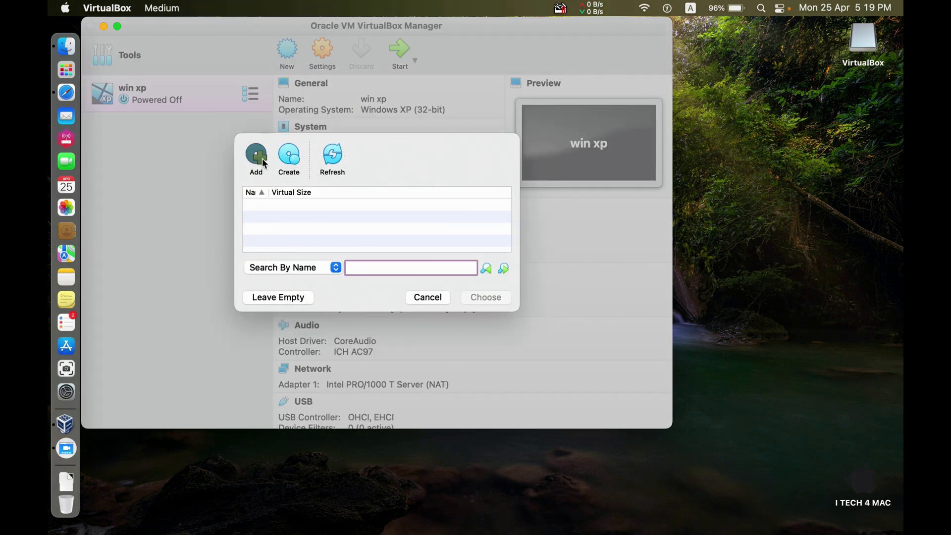
left_click(255, 158)
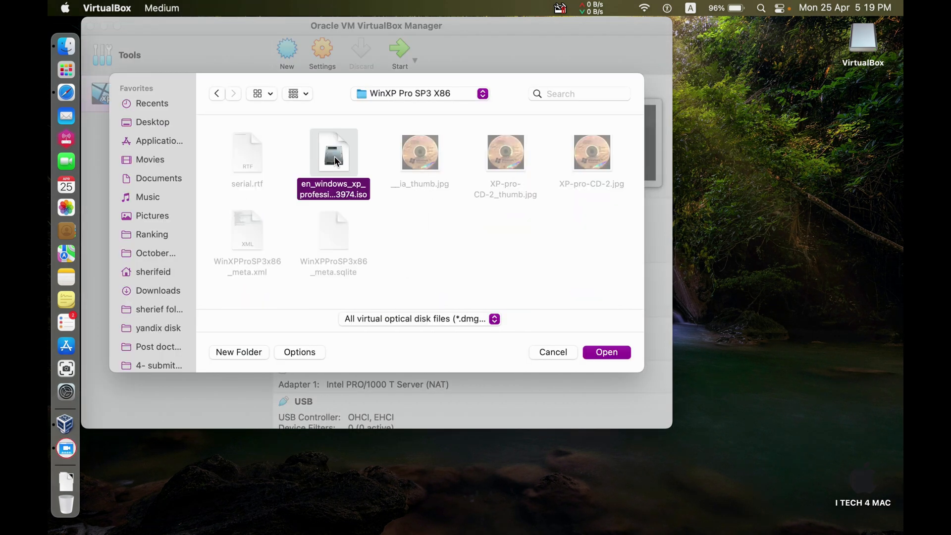
left_click(606, 351)
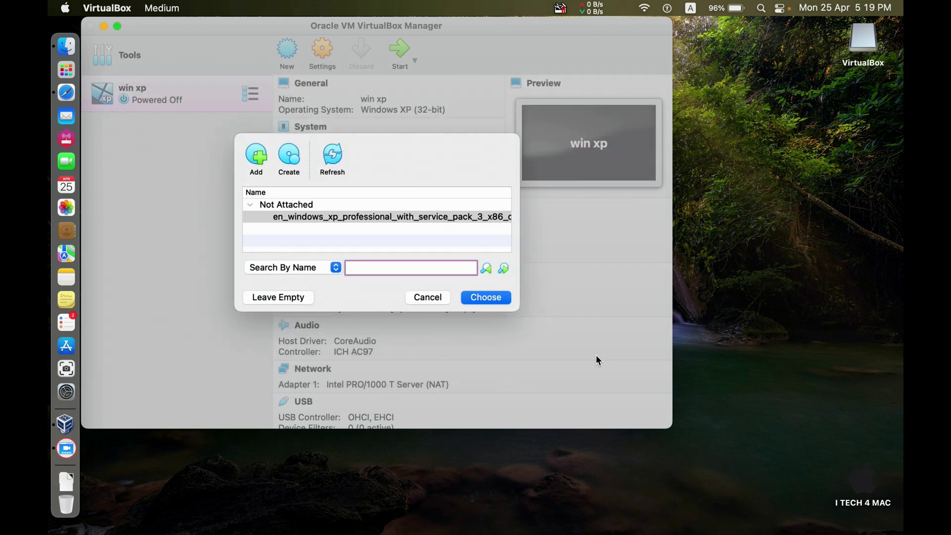
left_click(485, 297)
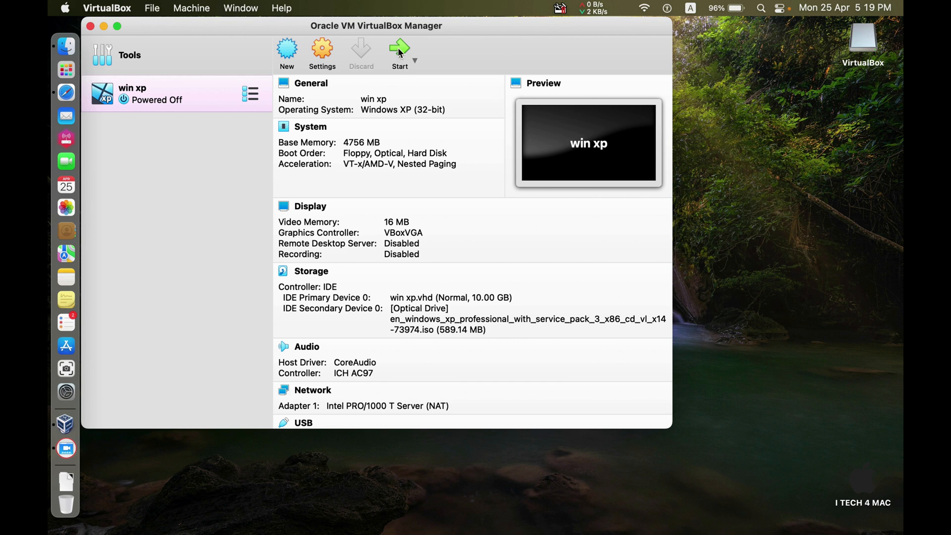
left_click(399, 51)
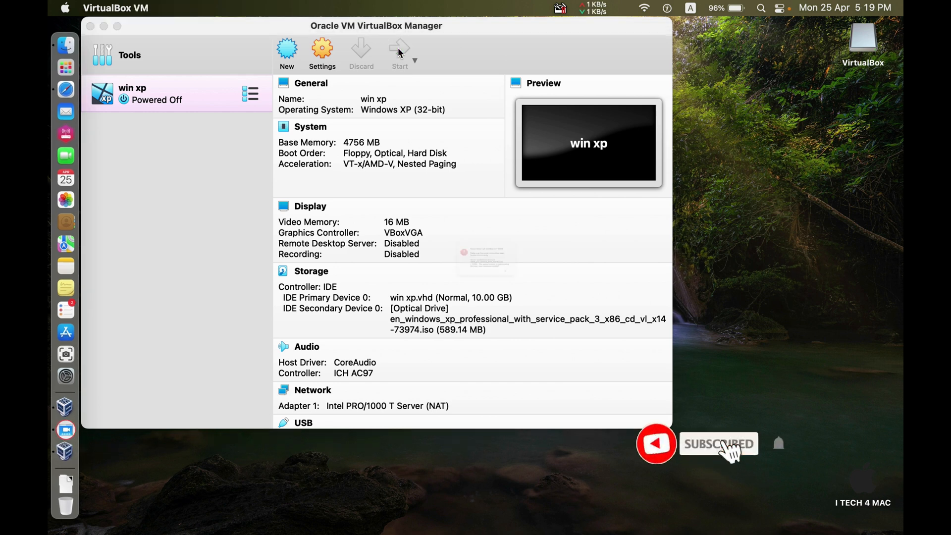
left_click(399, 52)
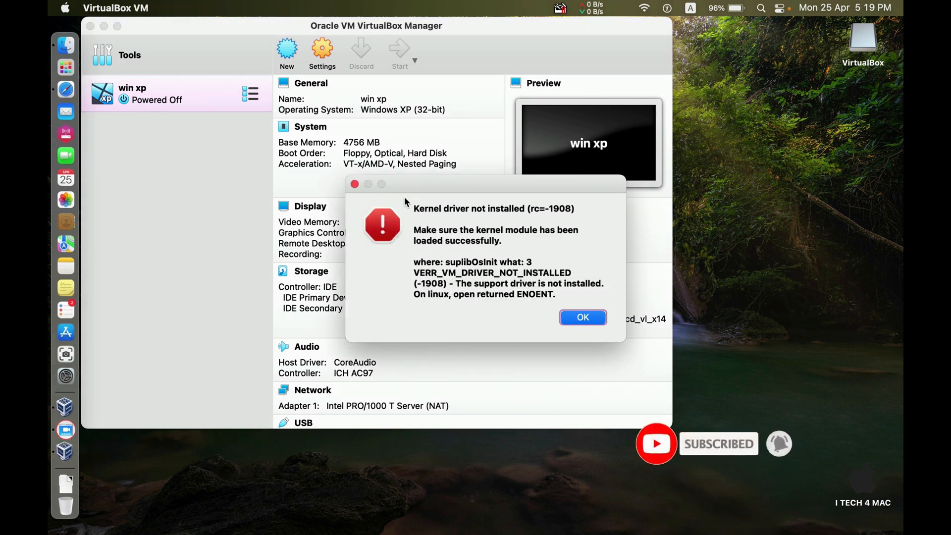
mouse_move(507, 292)
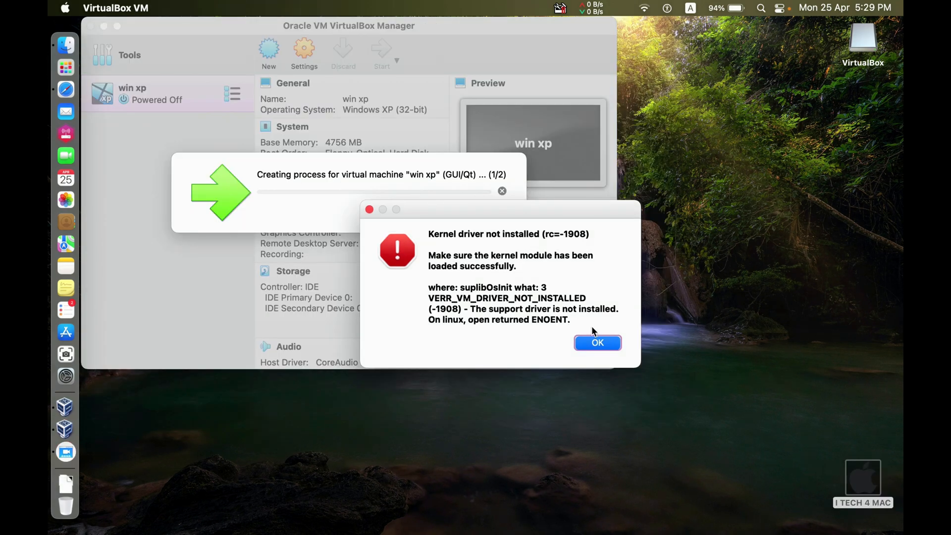
left_click(596, 341)
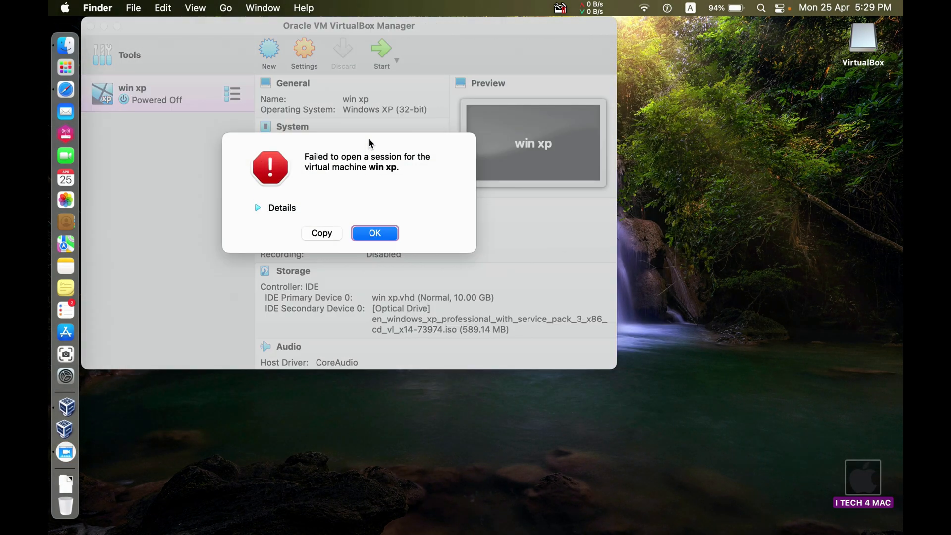
left_click(375, 233)
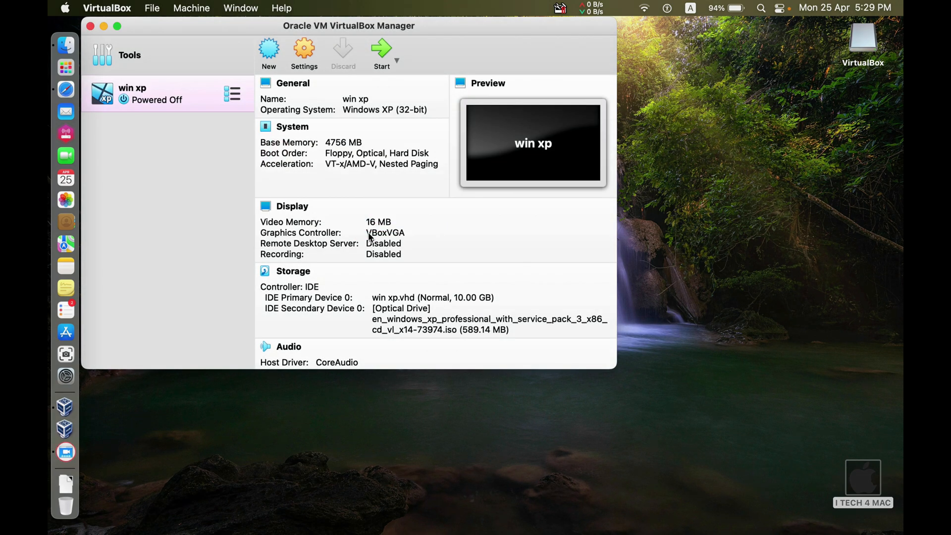
left_click(107, 8)
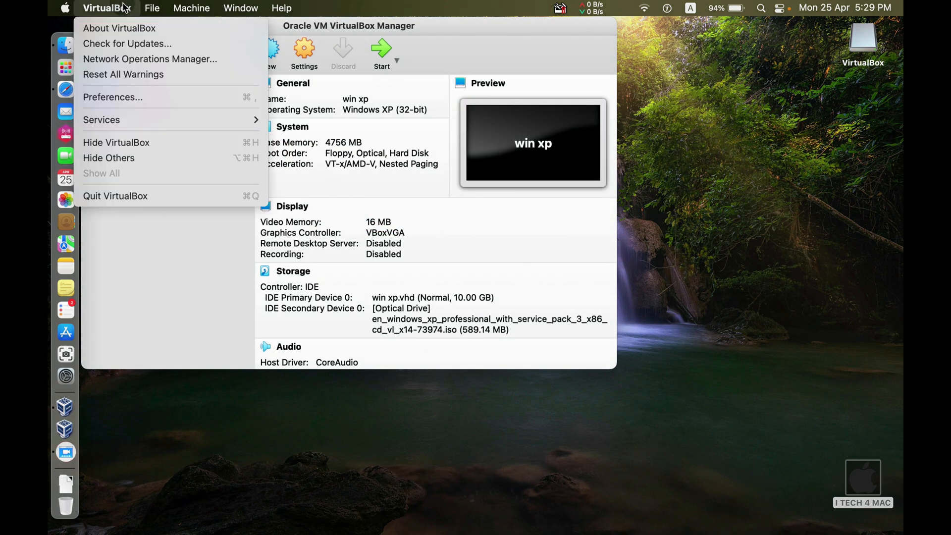
left_click(173, 319)
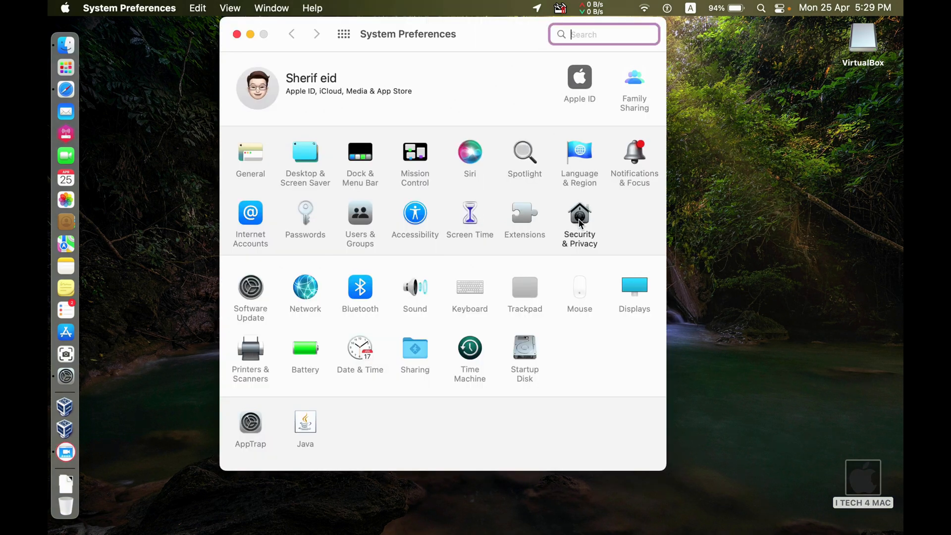
Unlock Security & Privacy with the password and allow the Oracle America system software.
left_click(579, 214)
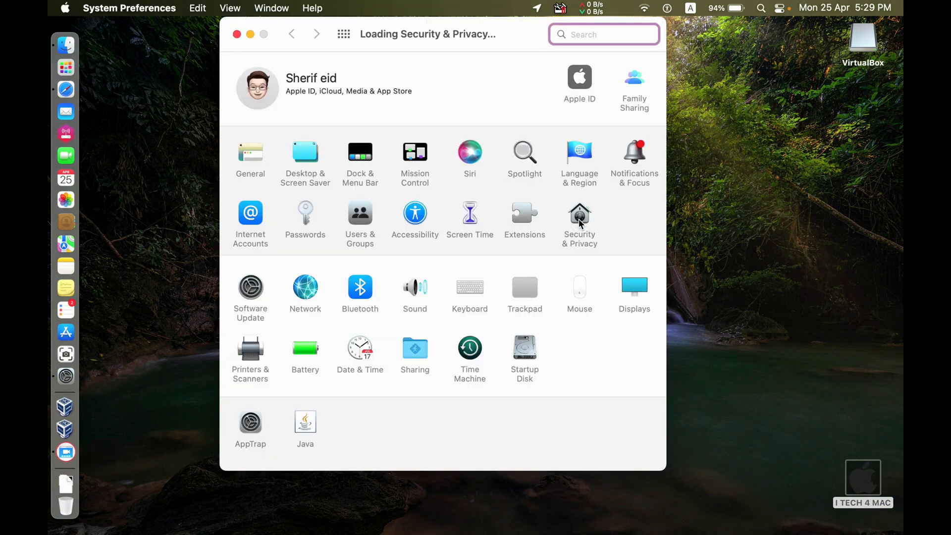
left_click(579, 215)
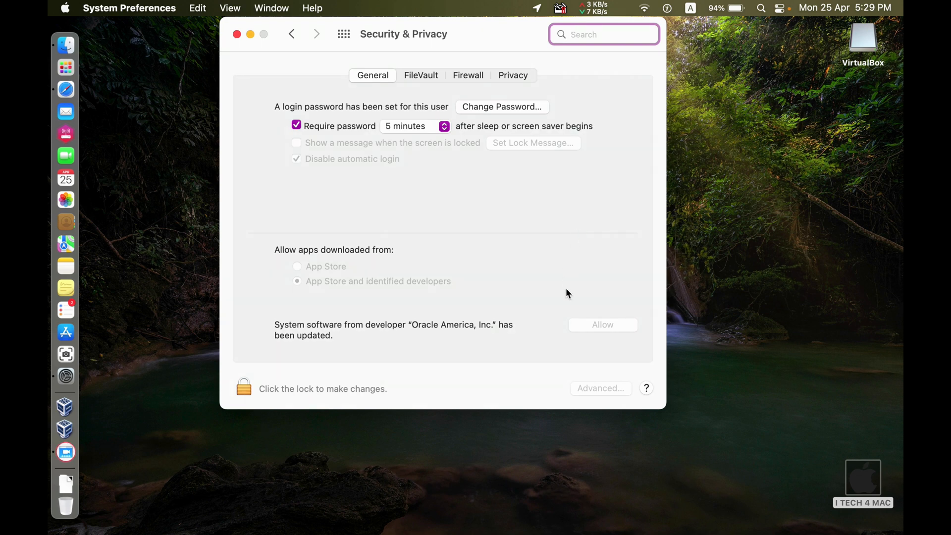
mouse_move(260, 371)
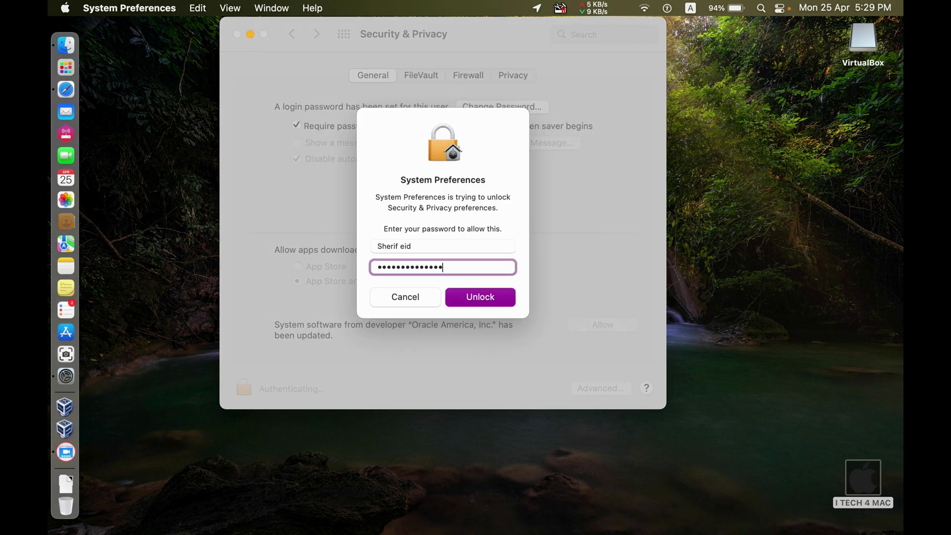
left_click(480, 297)
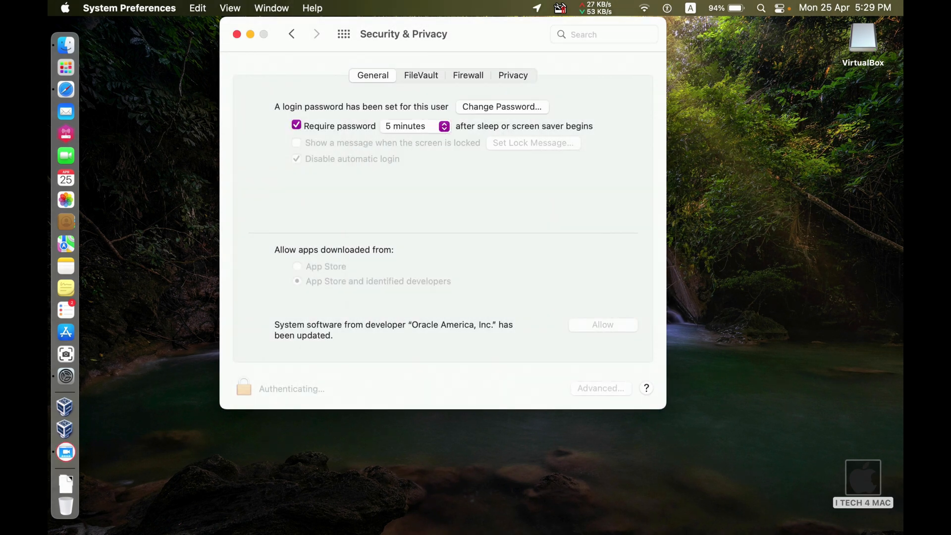
left_click(243, 387)
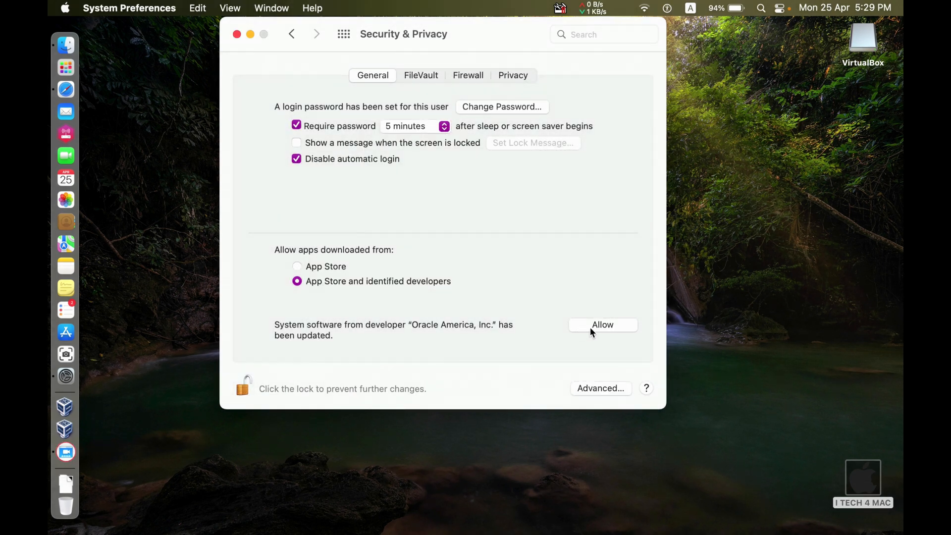
left_click(601, 325)
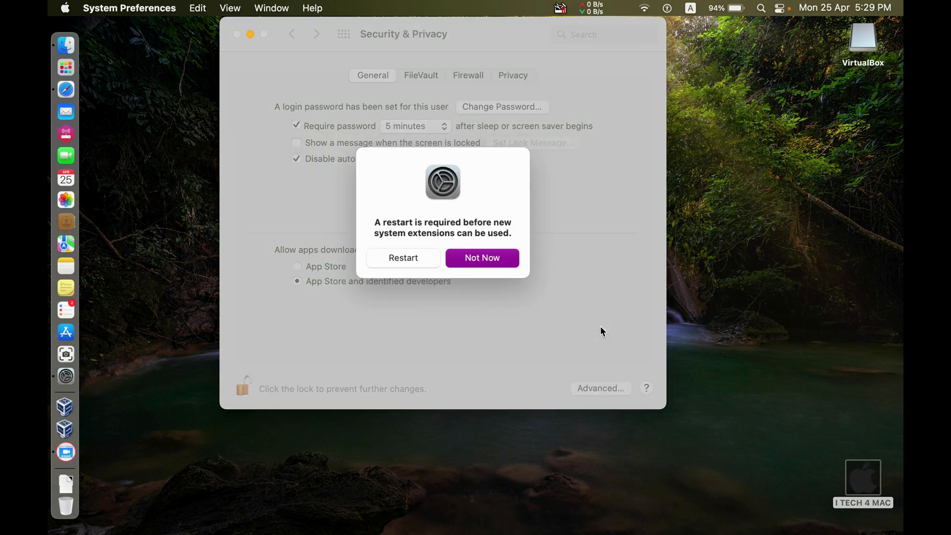
mouse_move(405, 246)
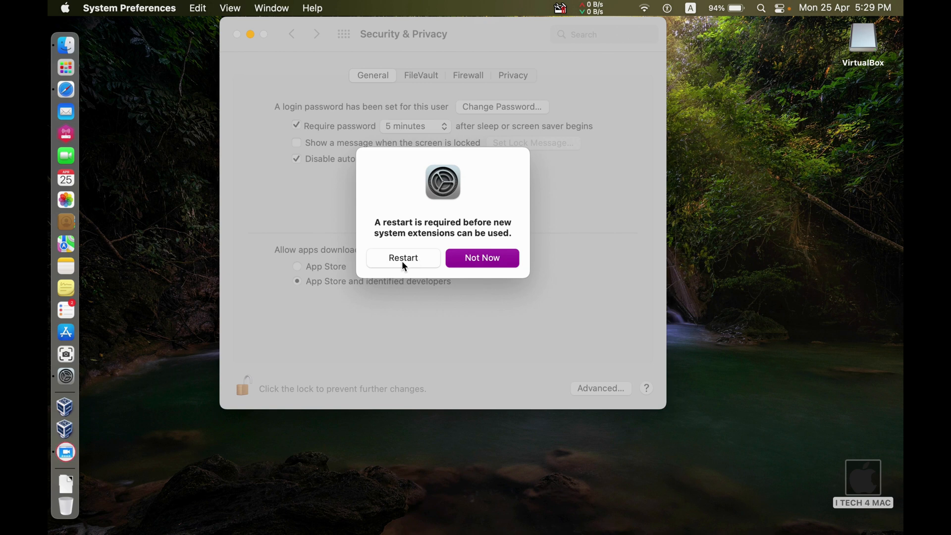
Restart the Mac so the Oracle extension takes effect.
left_click(481, 257)
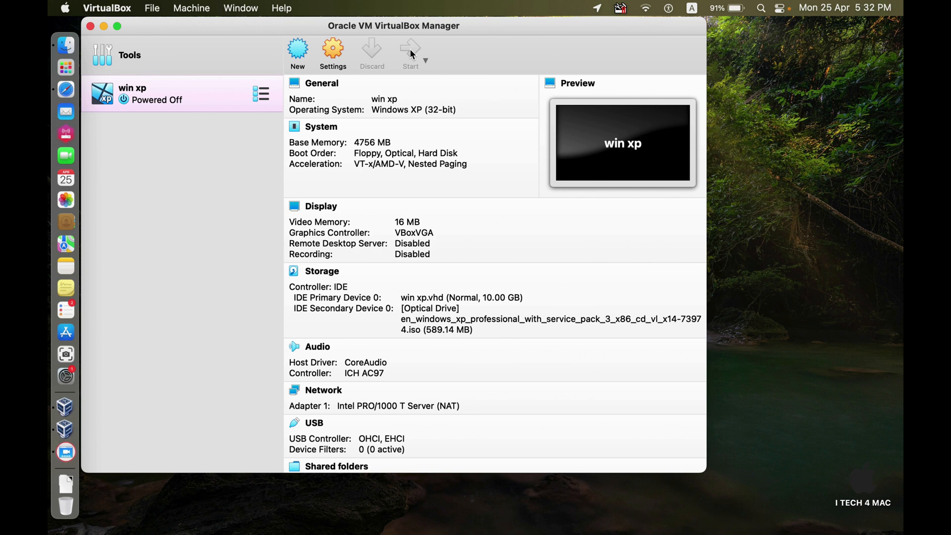
Start the win xp machine and dismiss the guest OS and keyboard capture notices.
left_click(410, 51)
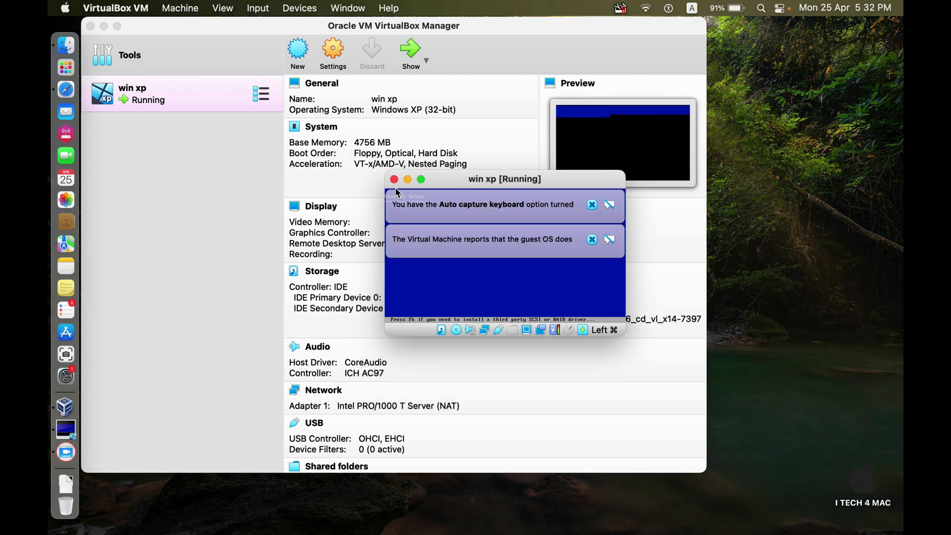
left_click(590, 238)
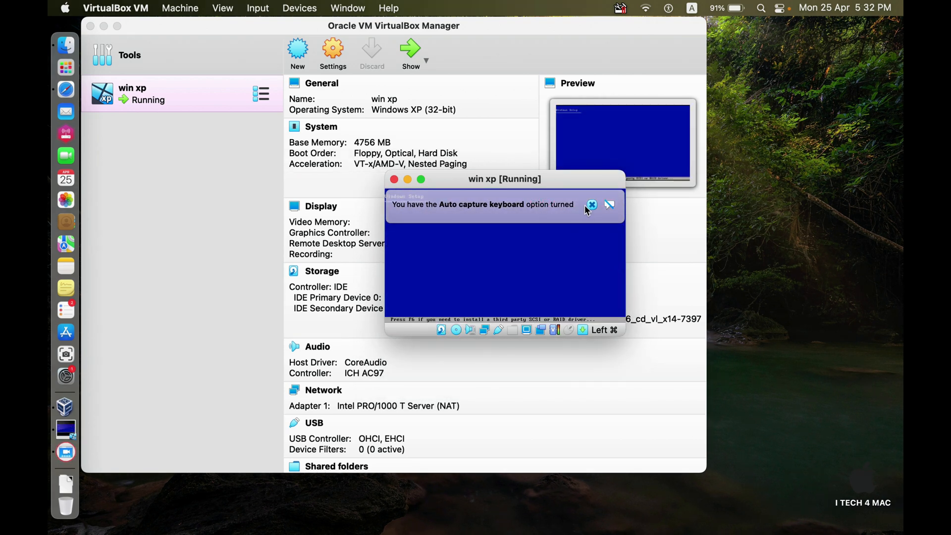
left_click(591, 204)
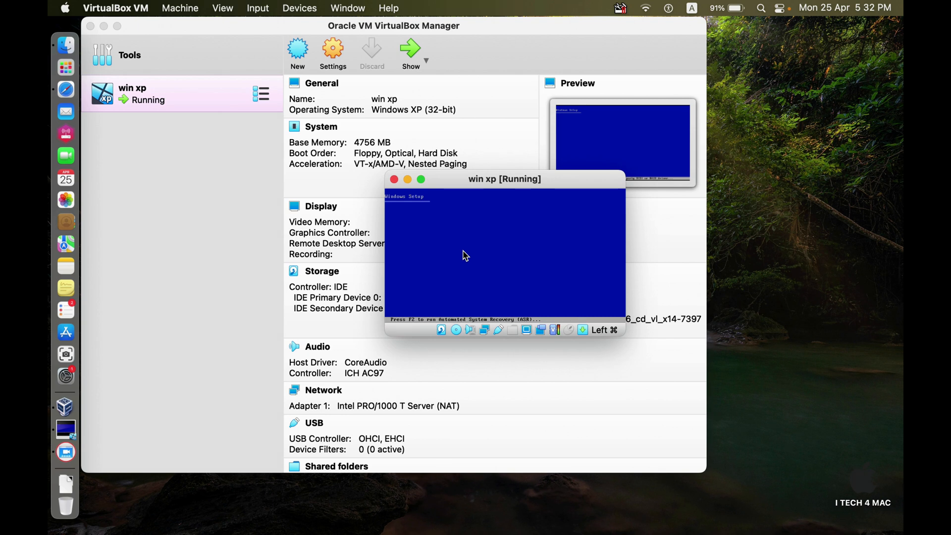
mouse_move(442, 275)
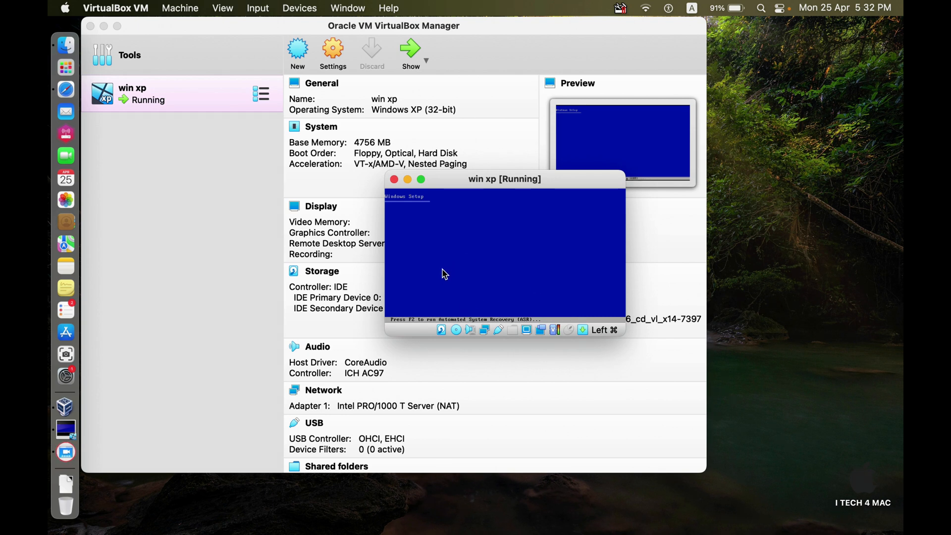